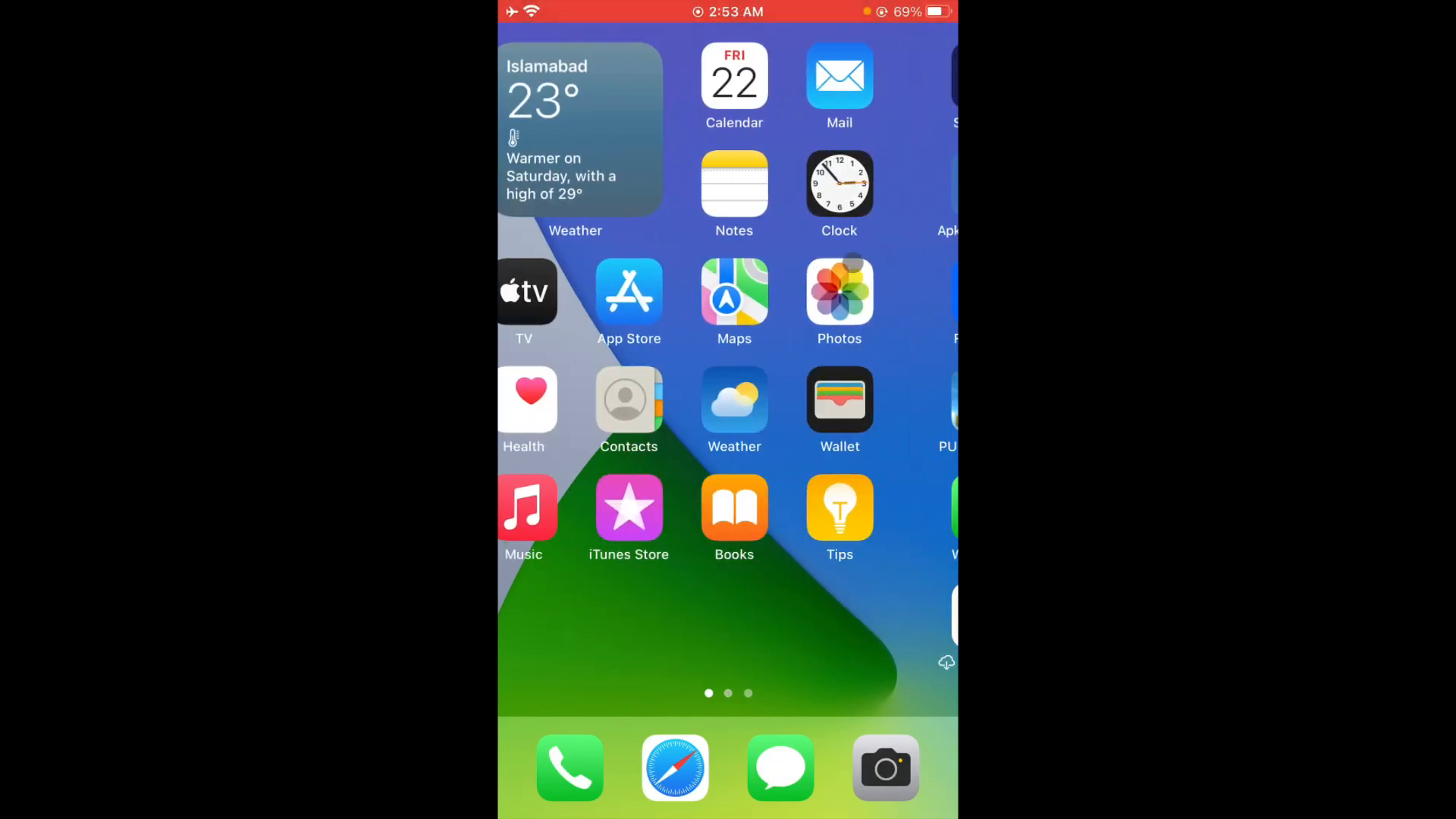
- Browse all three Home Screen pages, ending on the second page containing Settings
scroll(left, 3)
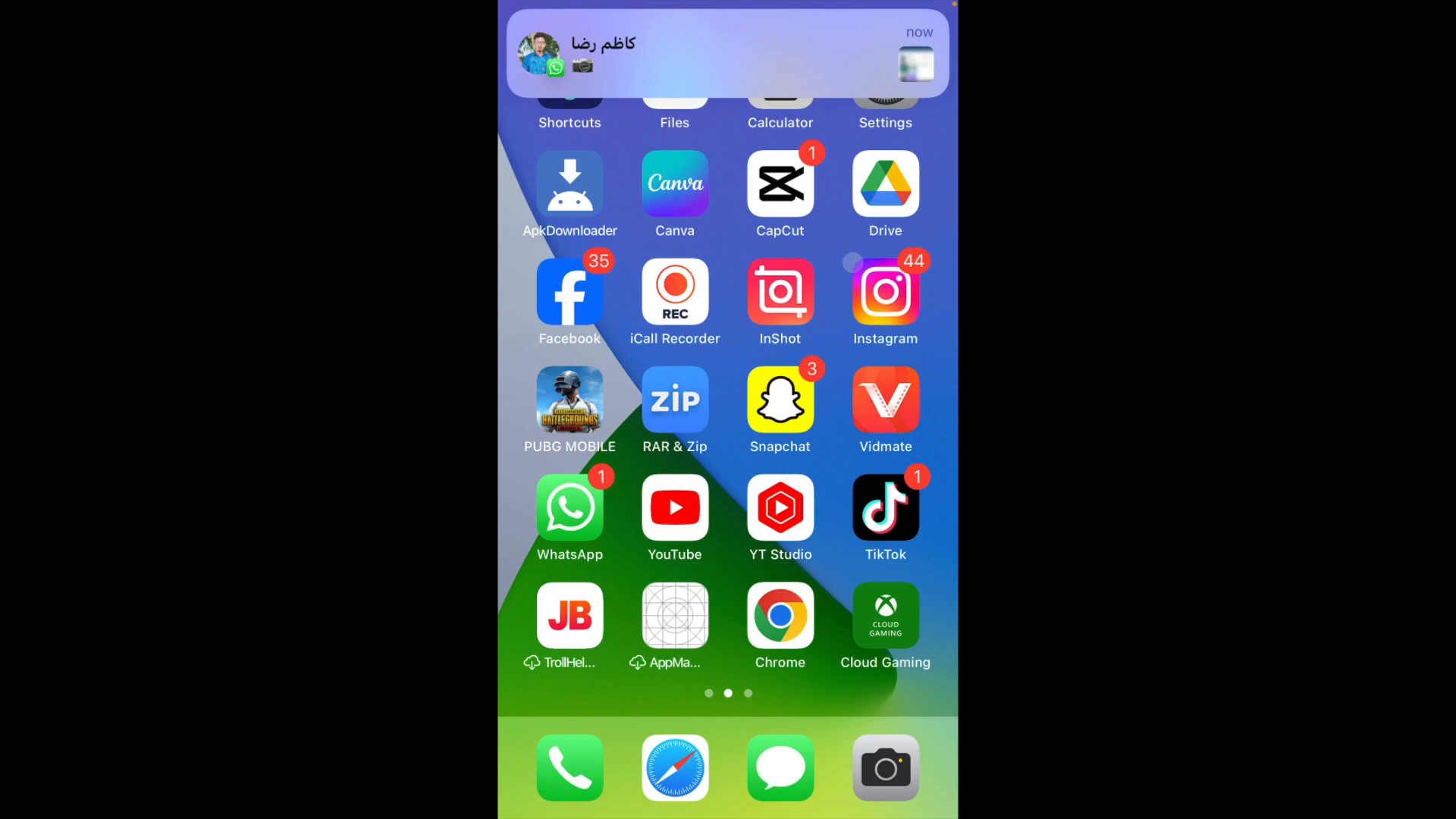
scroll(left, 3)
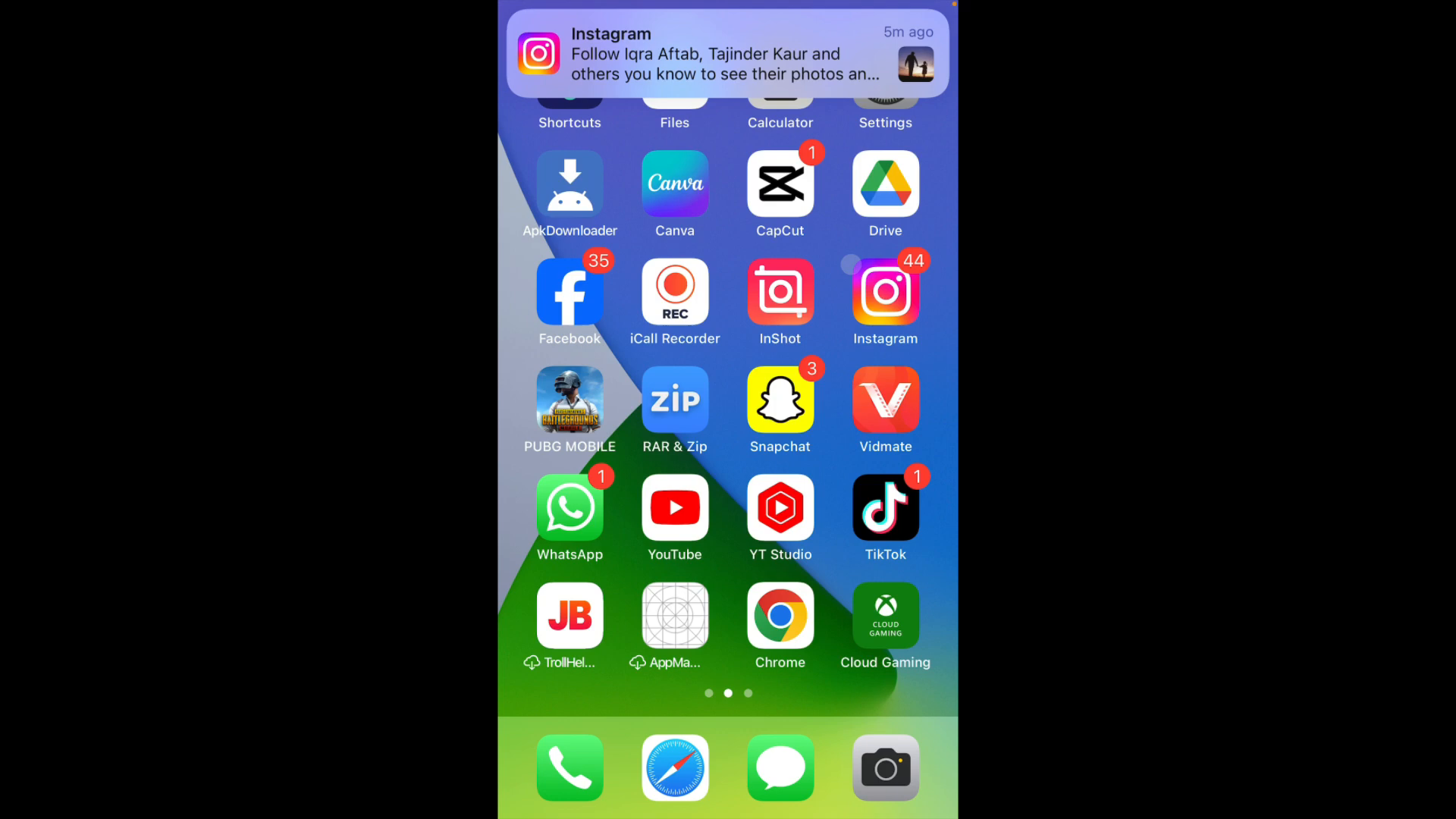
scroll(right, 3)
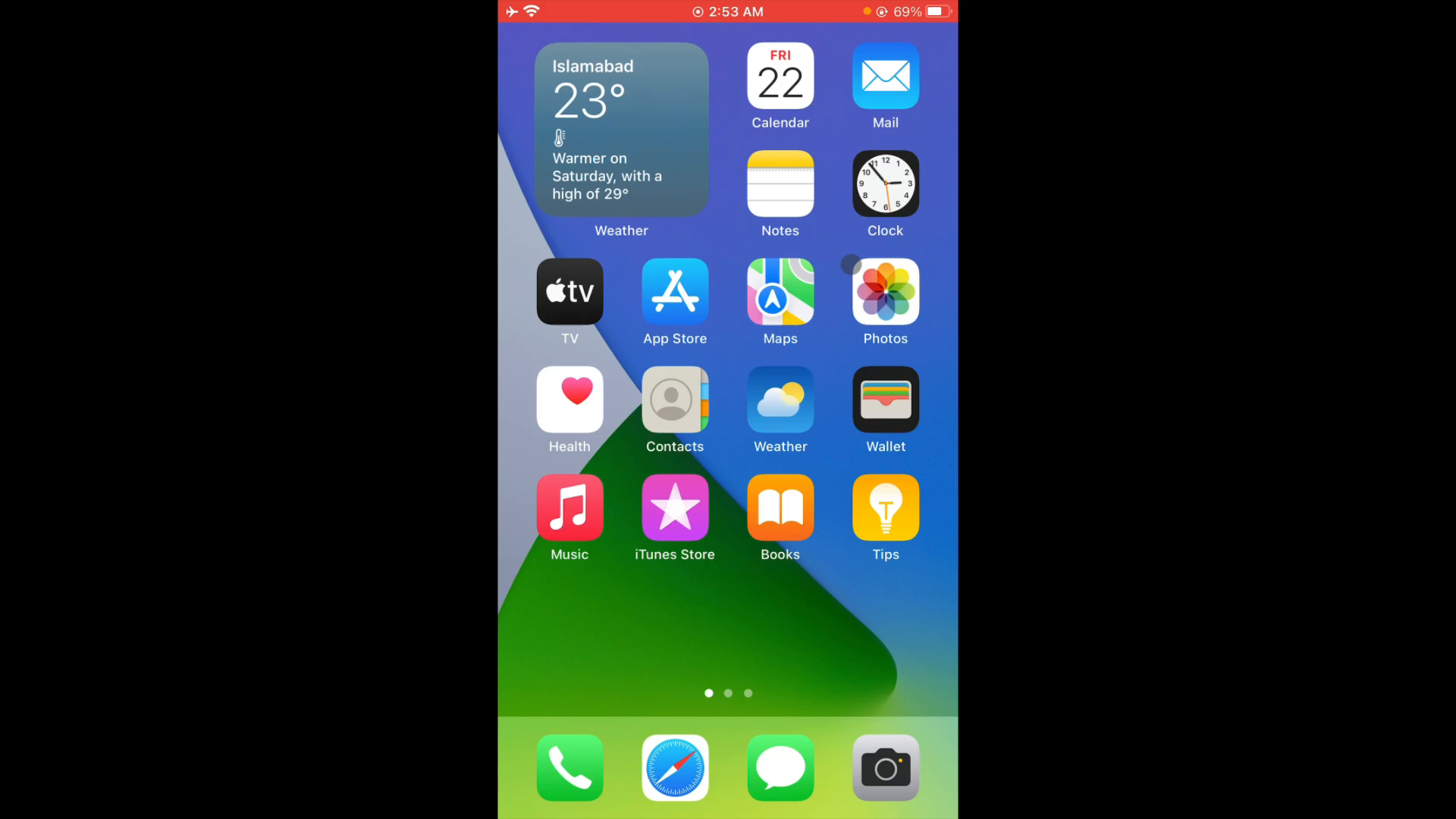
scroll(left, 3)
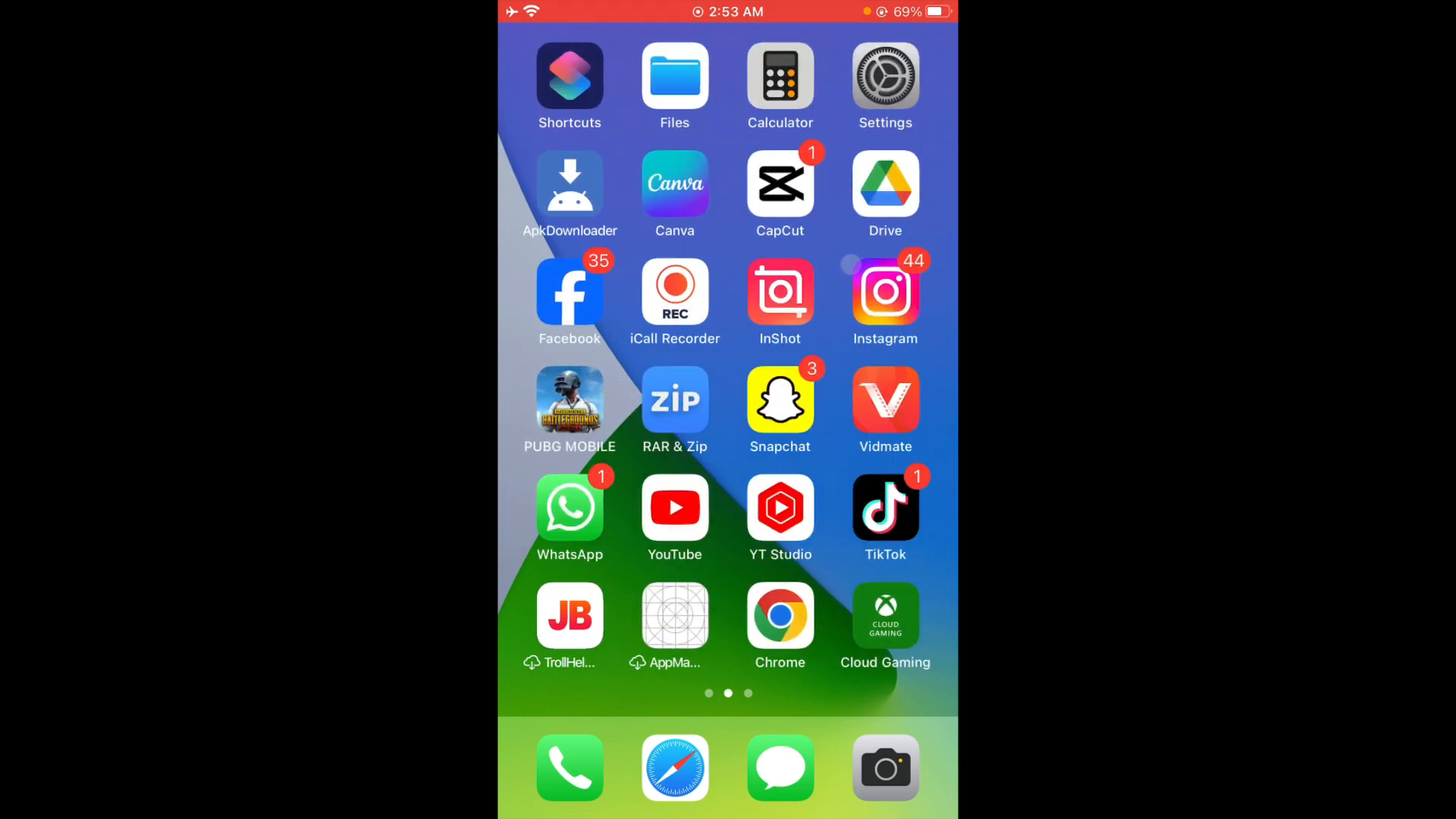
scroll(right, 3)
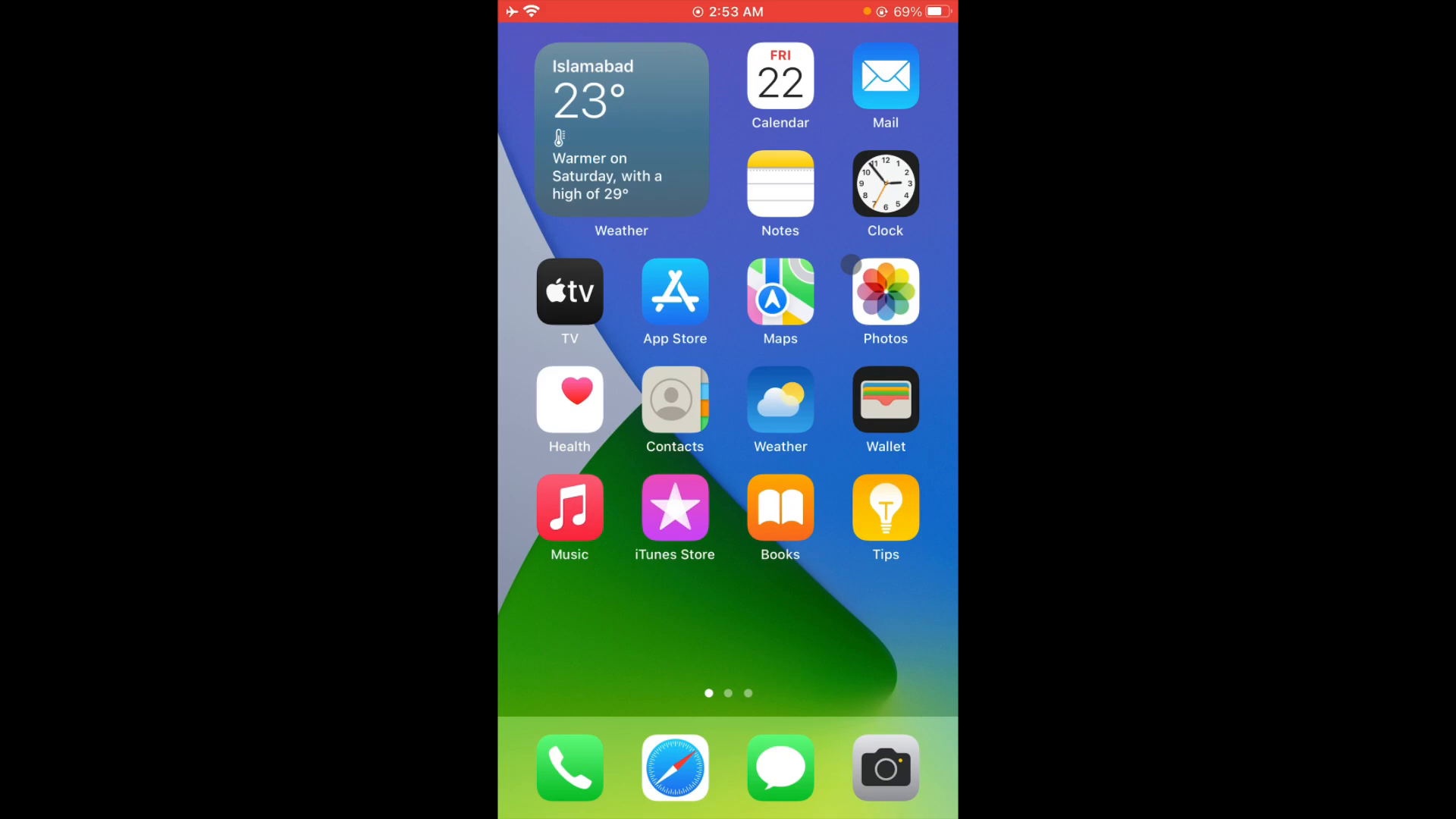
scroll(left, 3)
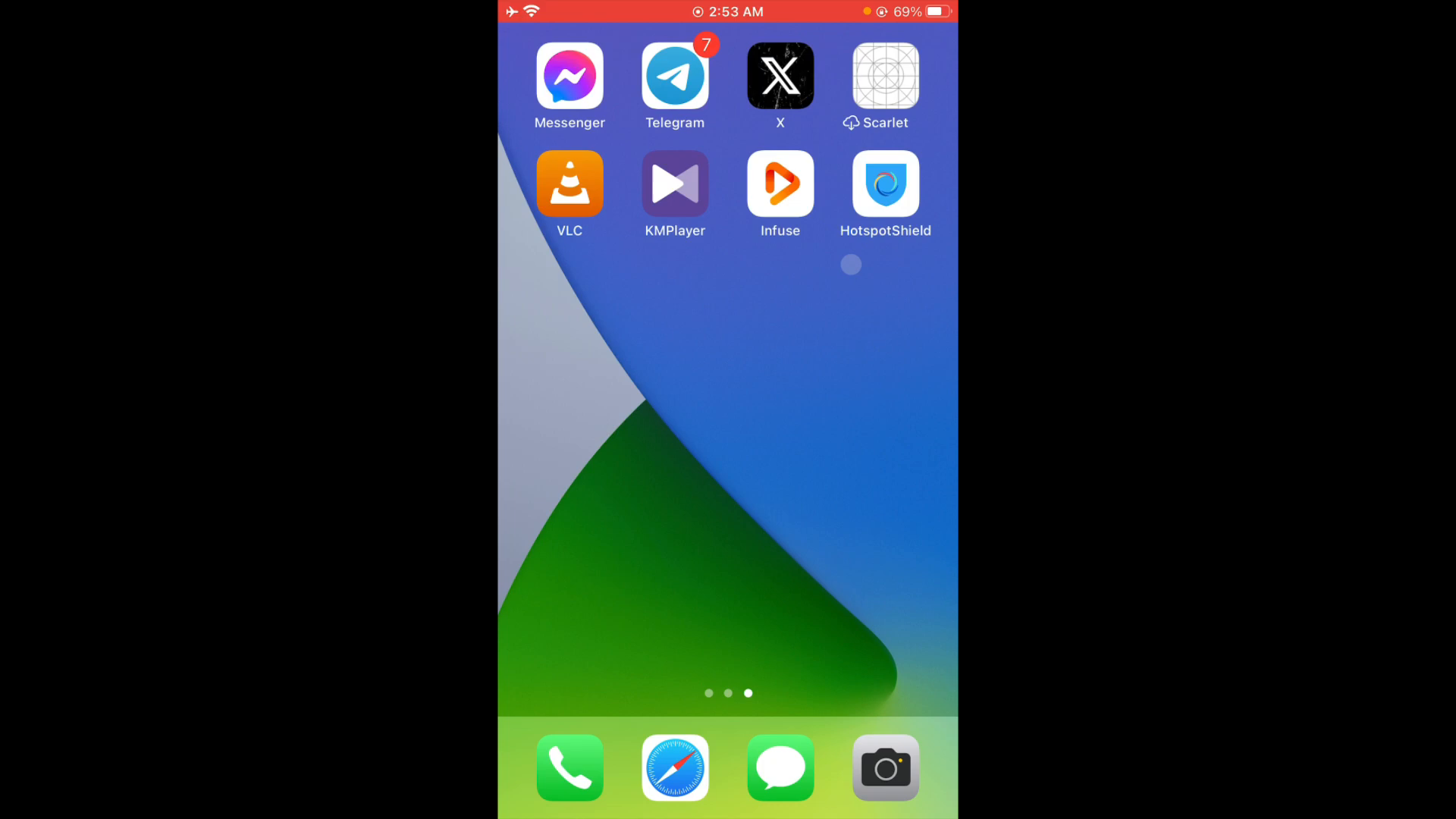
scroll(right, 3)
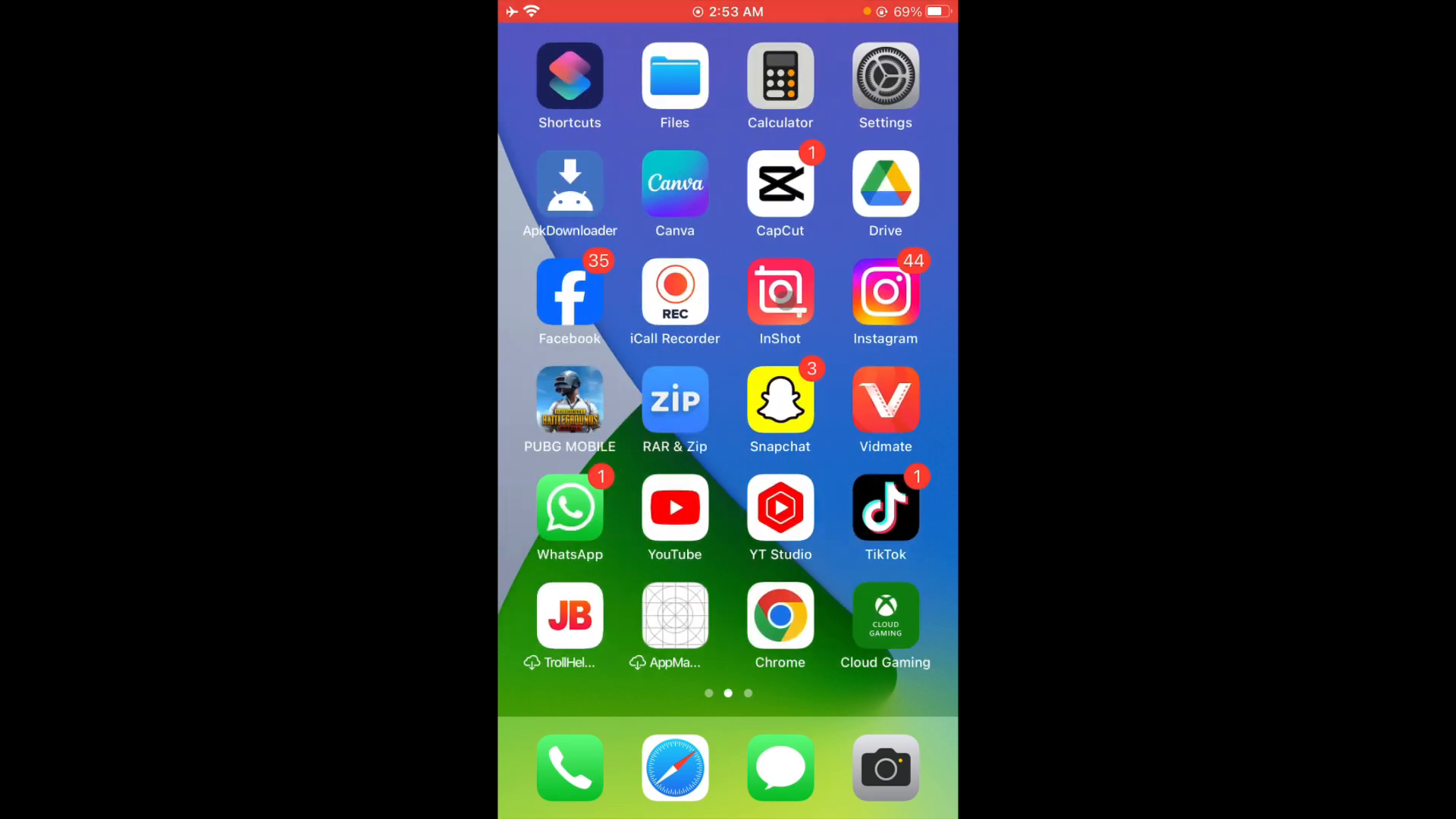
- Open Settings and go to Display & Brightness, showing Text Size and Bold Text
click(885, 75)
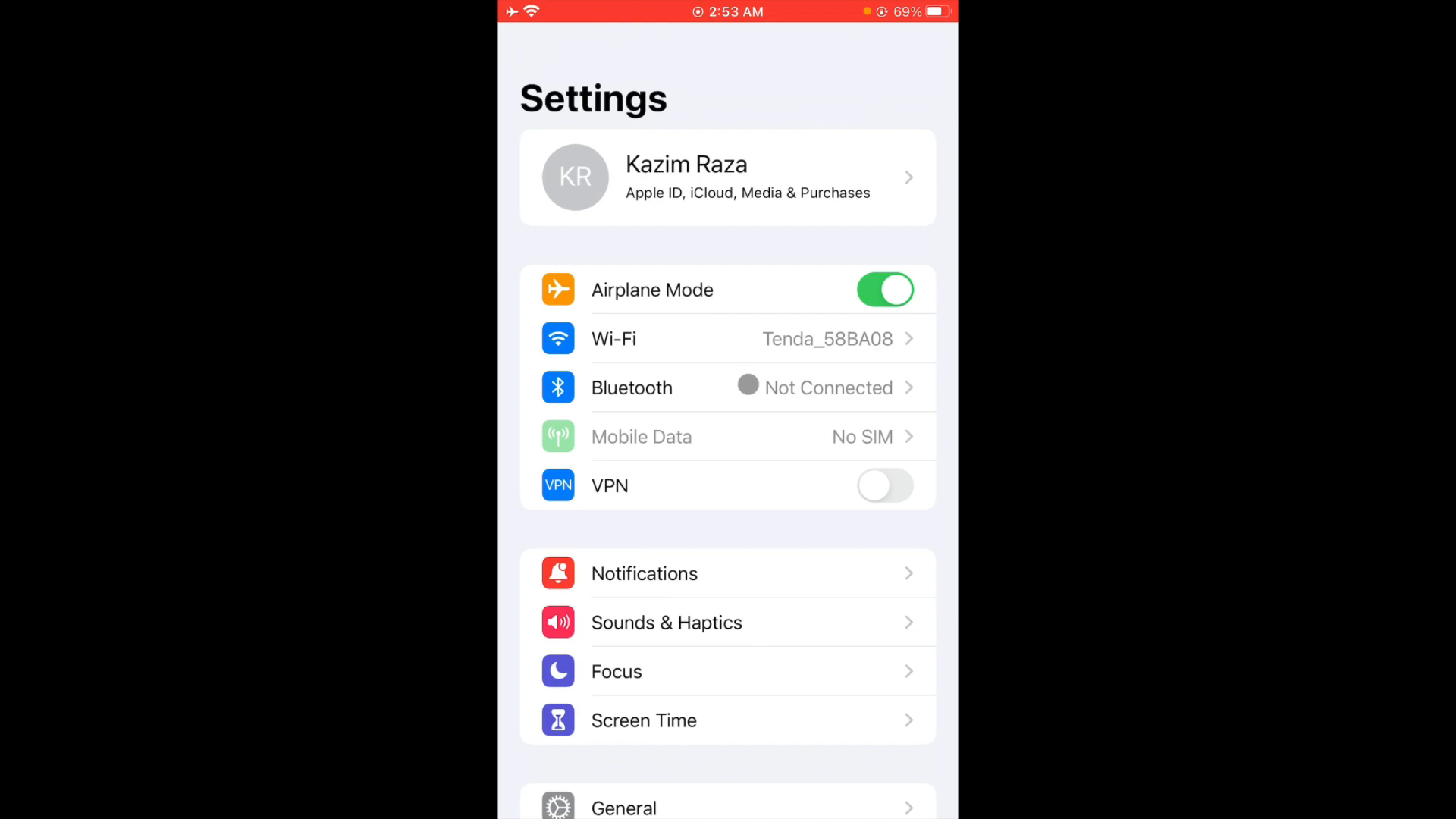
scroll(down, 3)
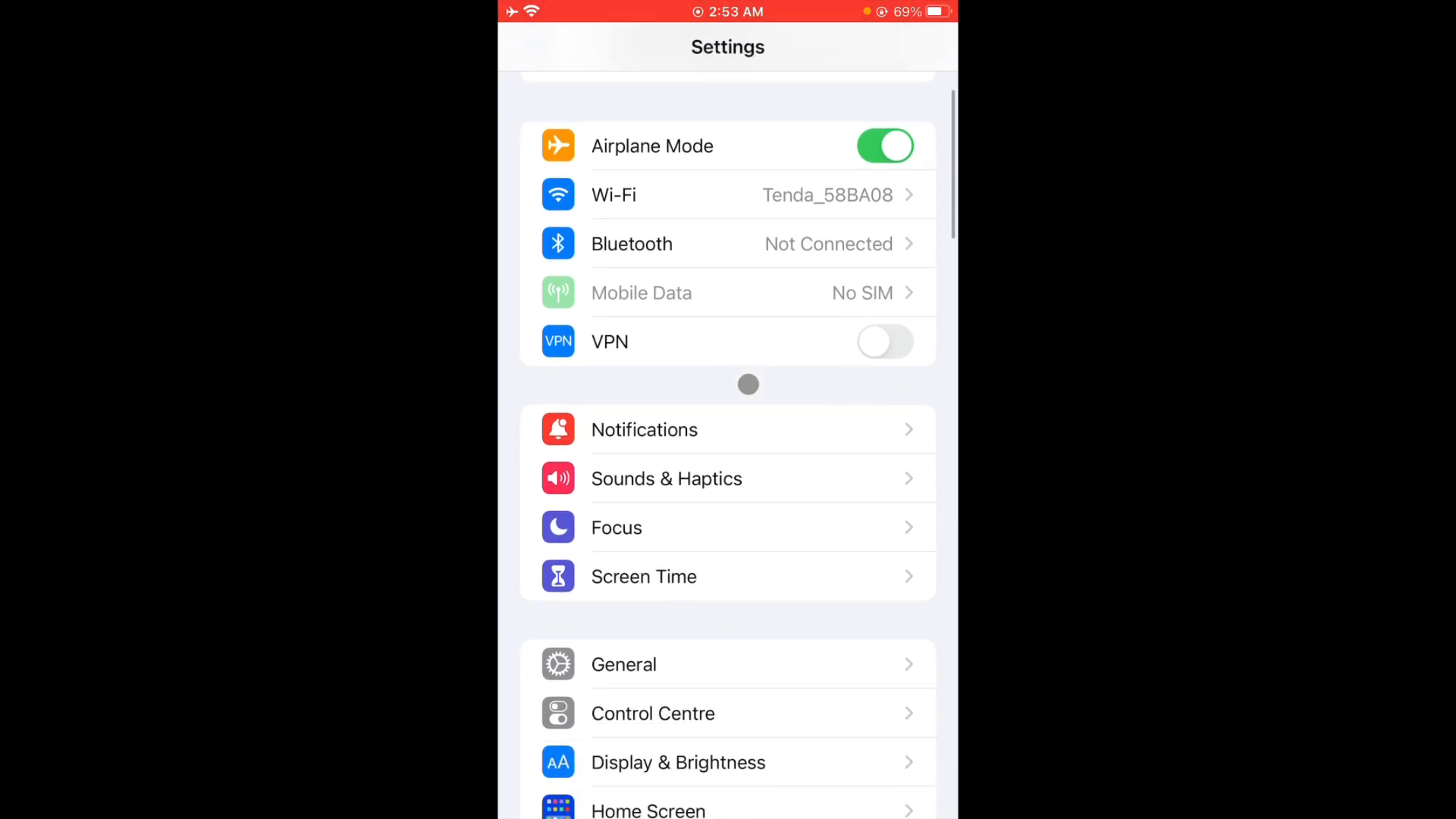
scroll(down, 3)
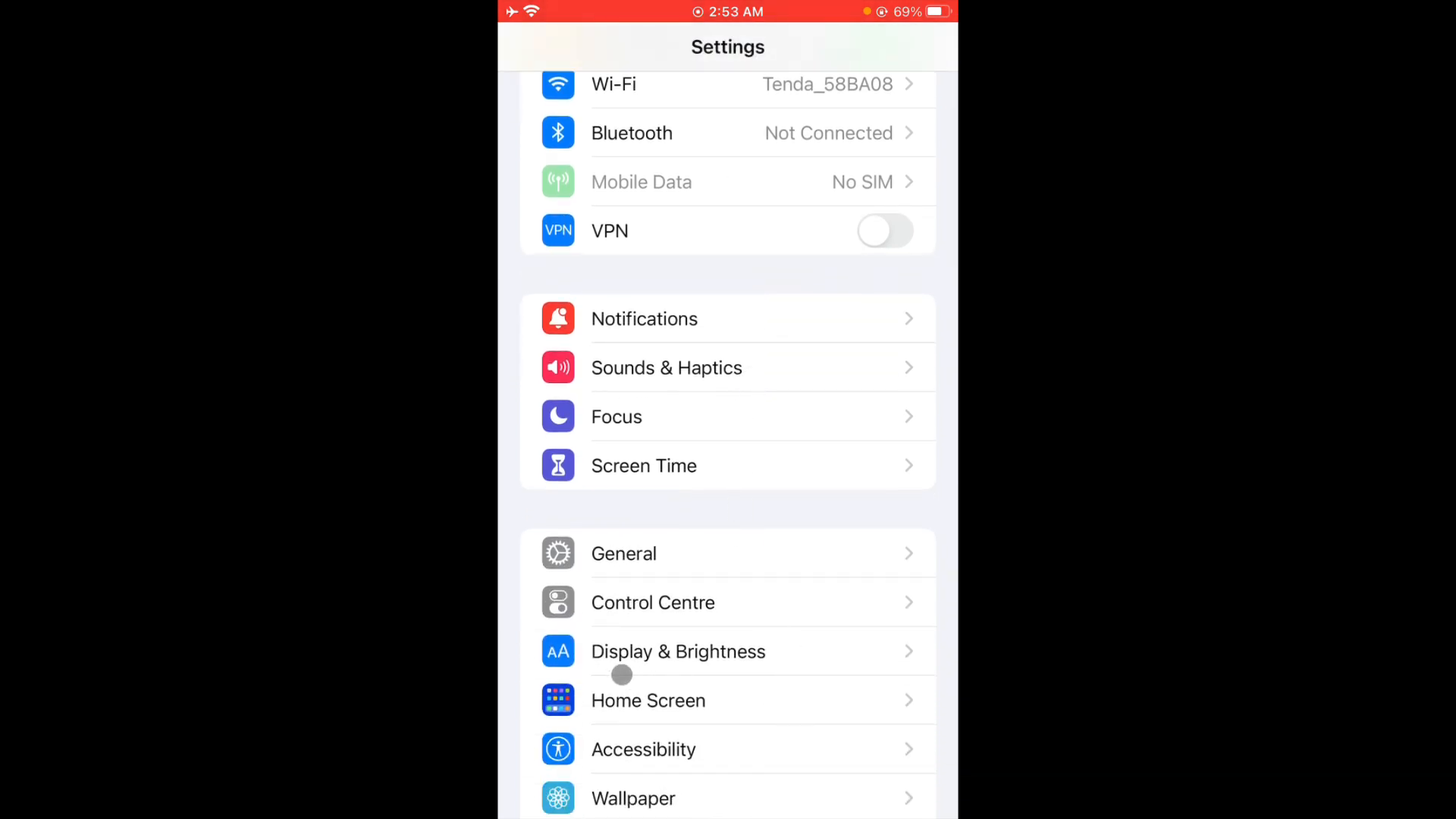
mouse_move(653, 664)
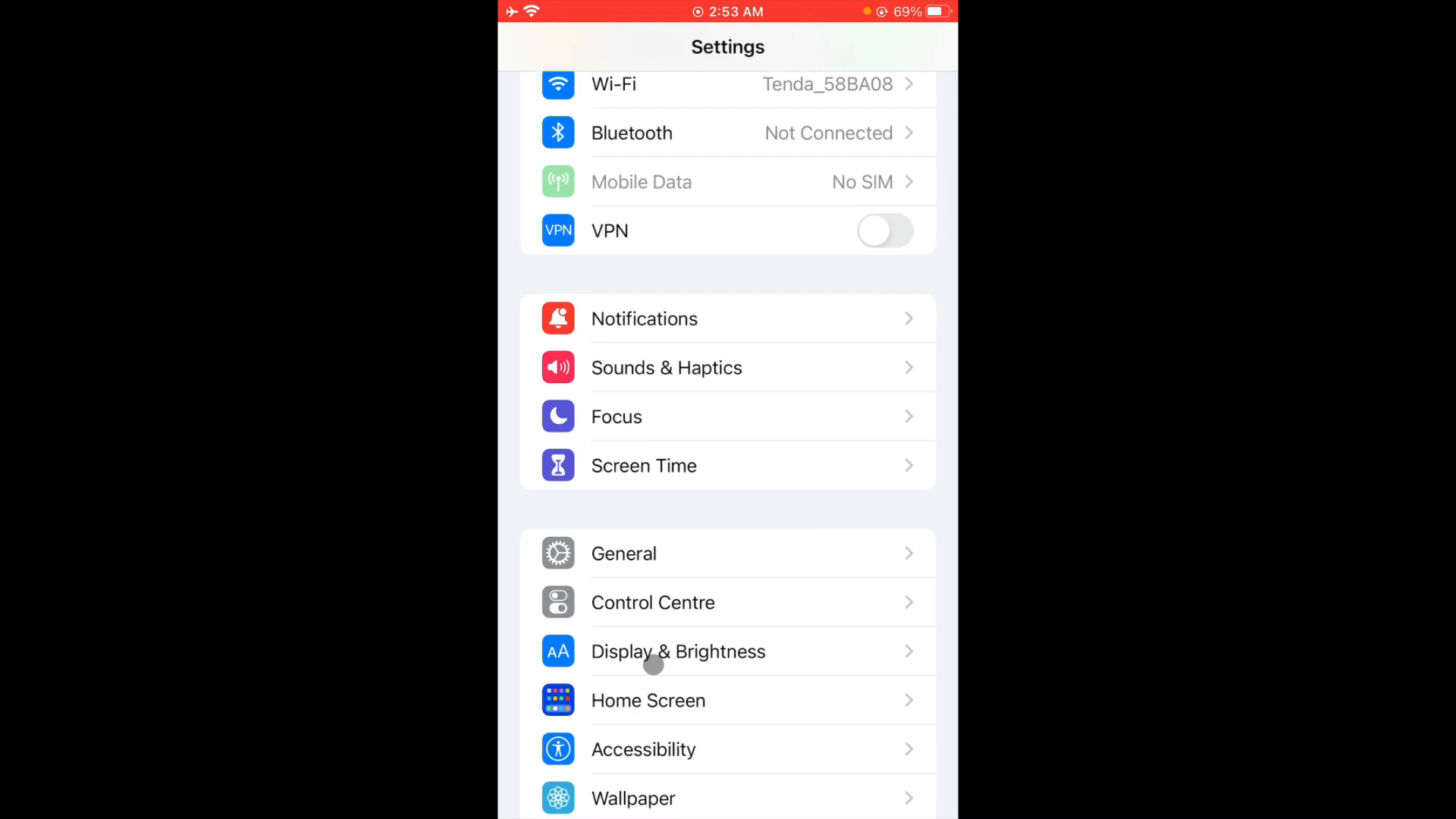
click(677, 651)
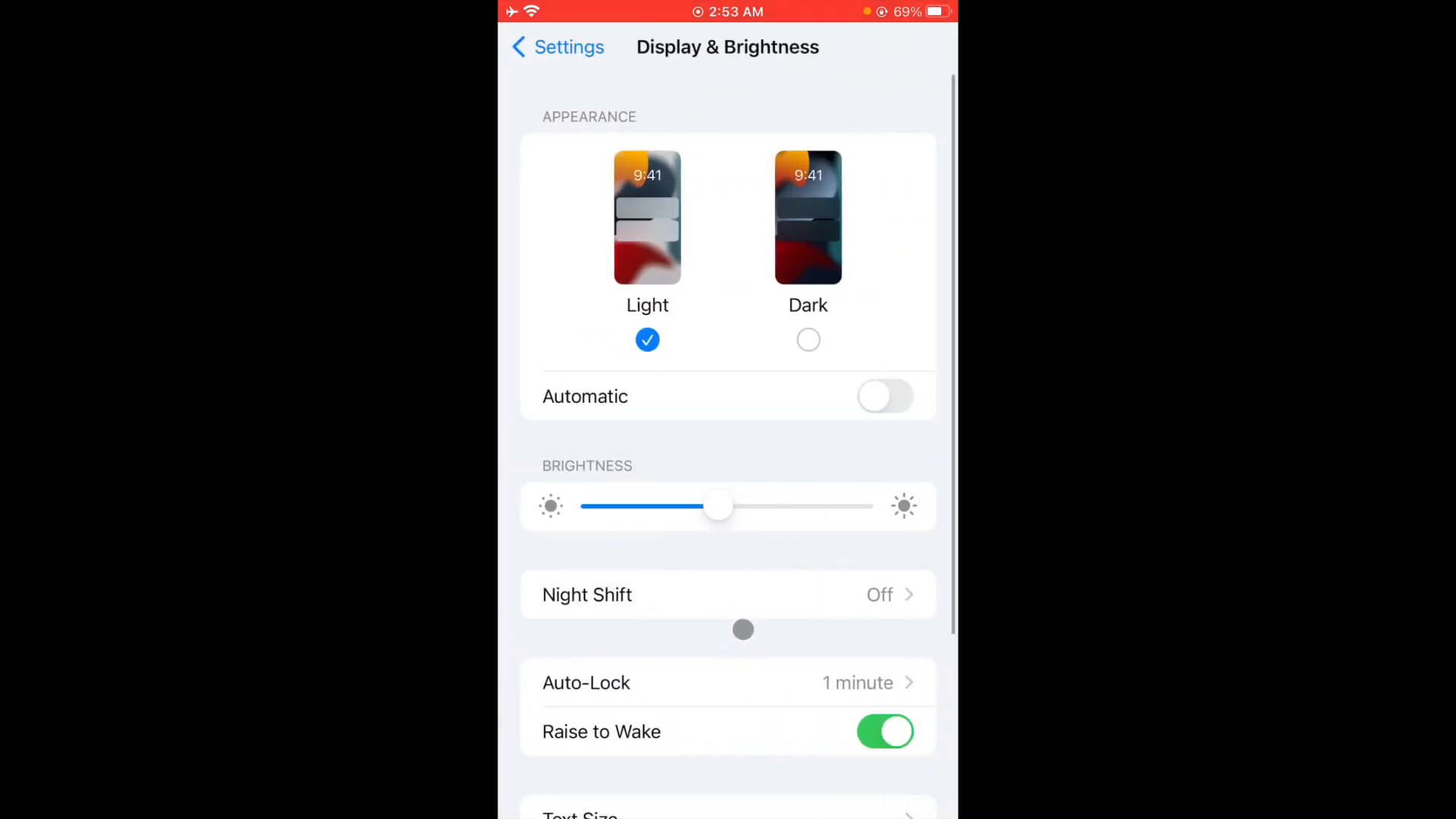
scroll(down, 3)
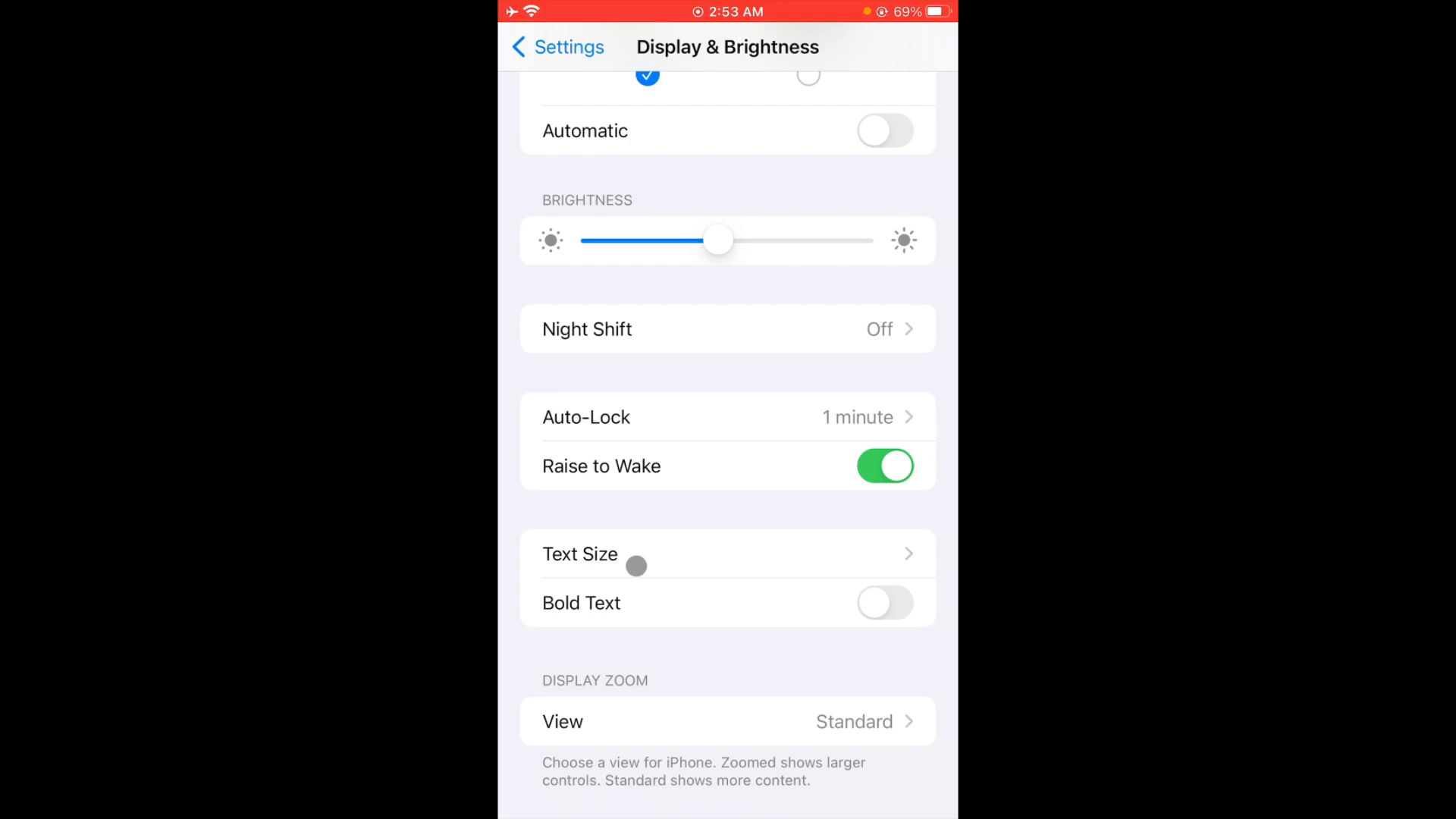
click(581, 555)
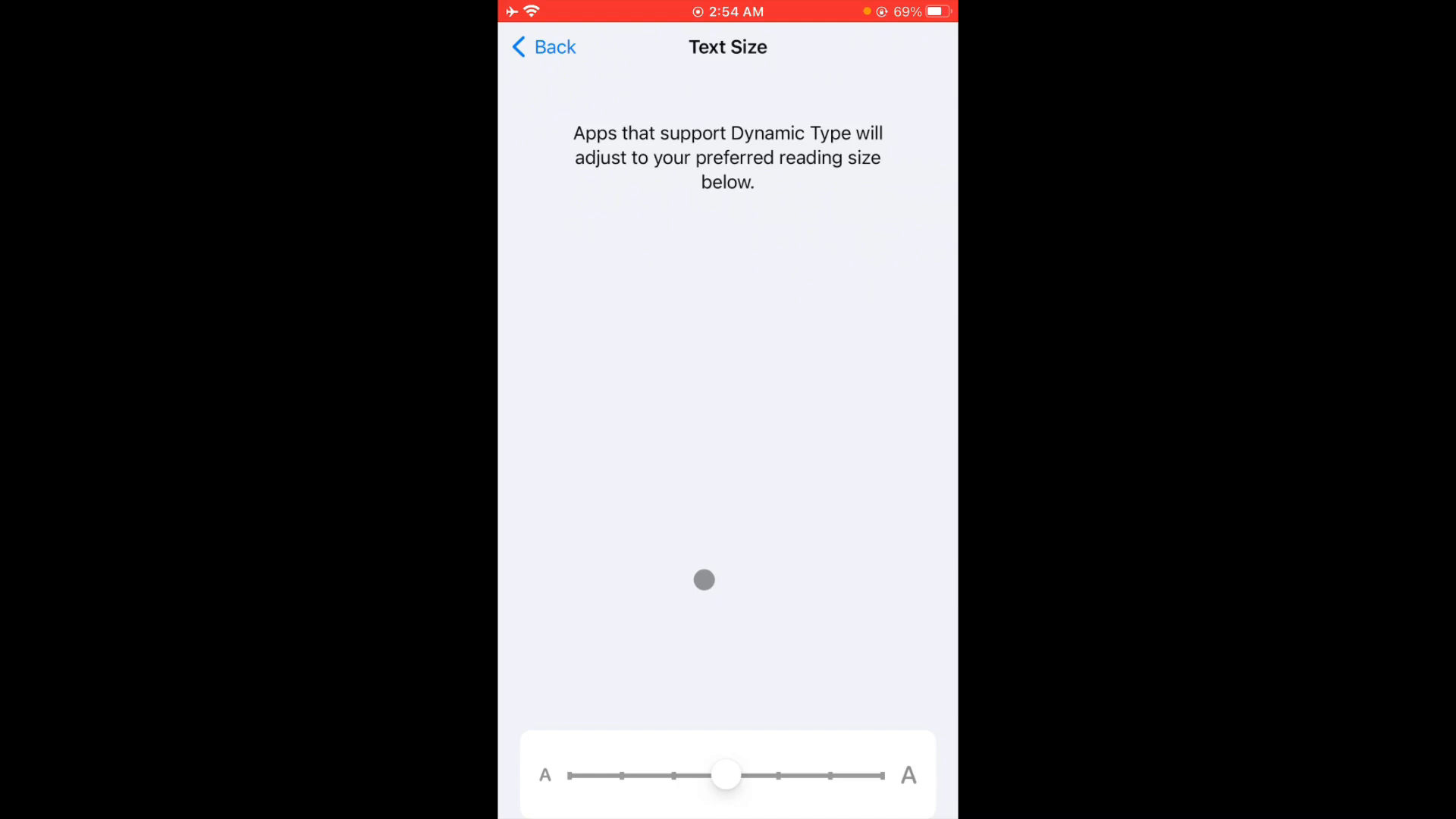
drag(727, 775, 843, 774)
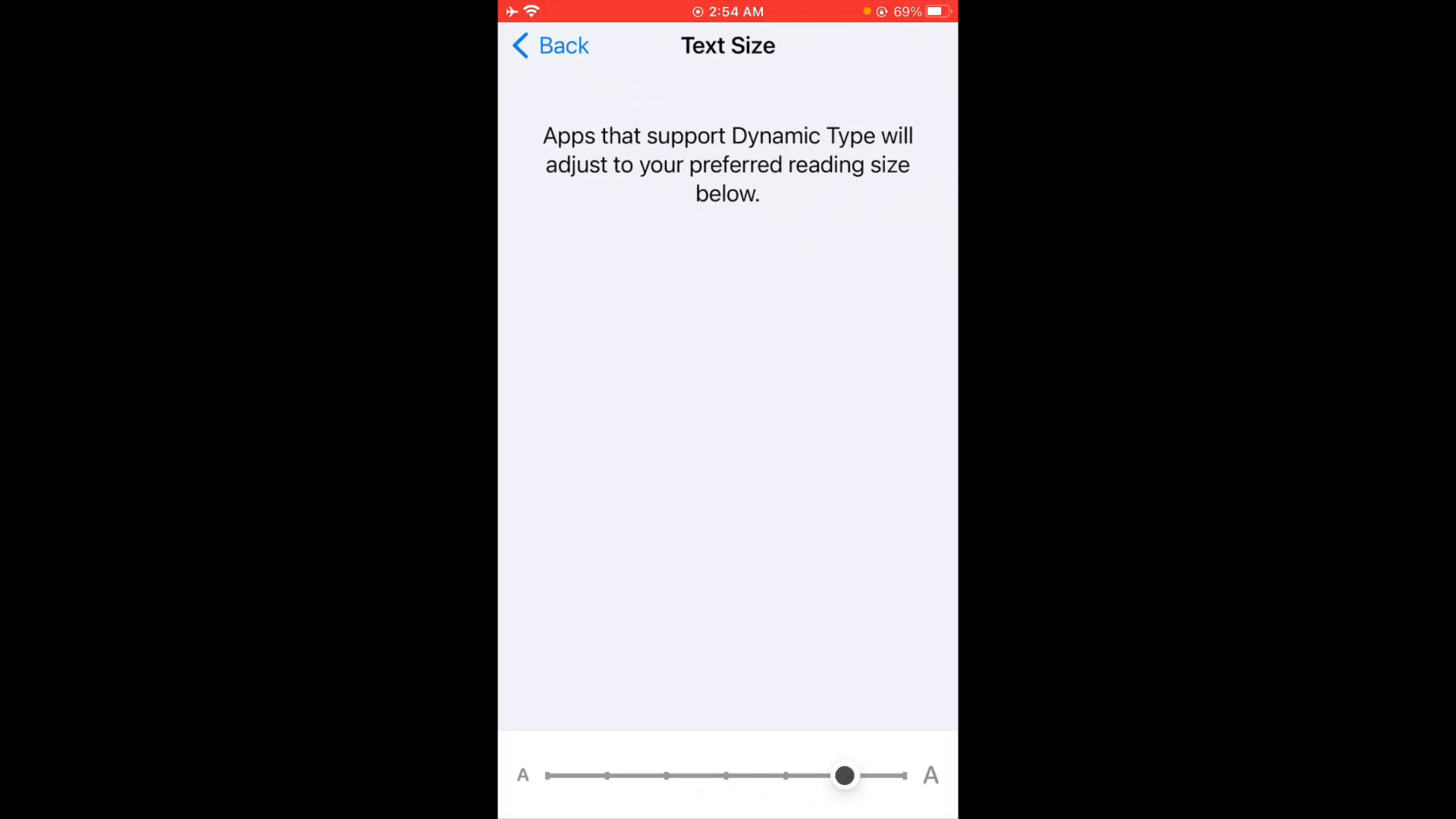
drag(845, 776, 731, 781)
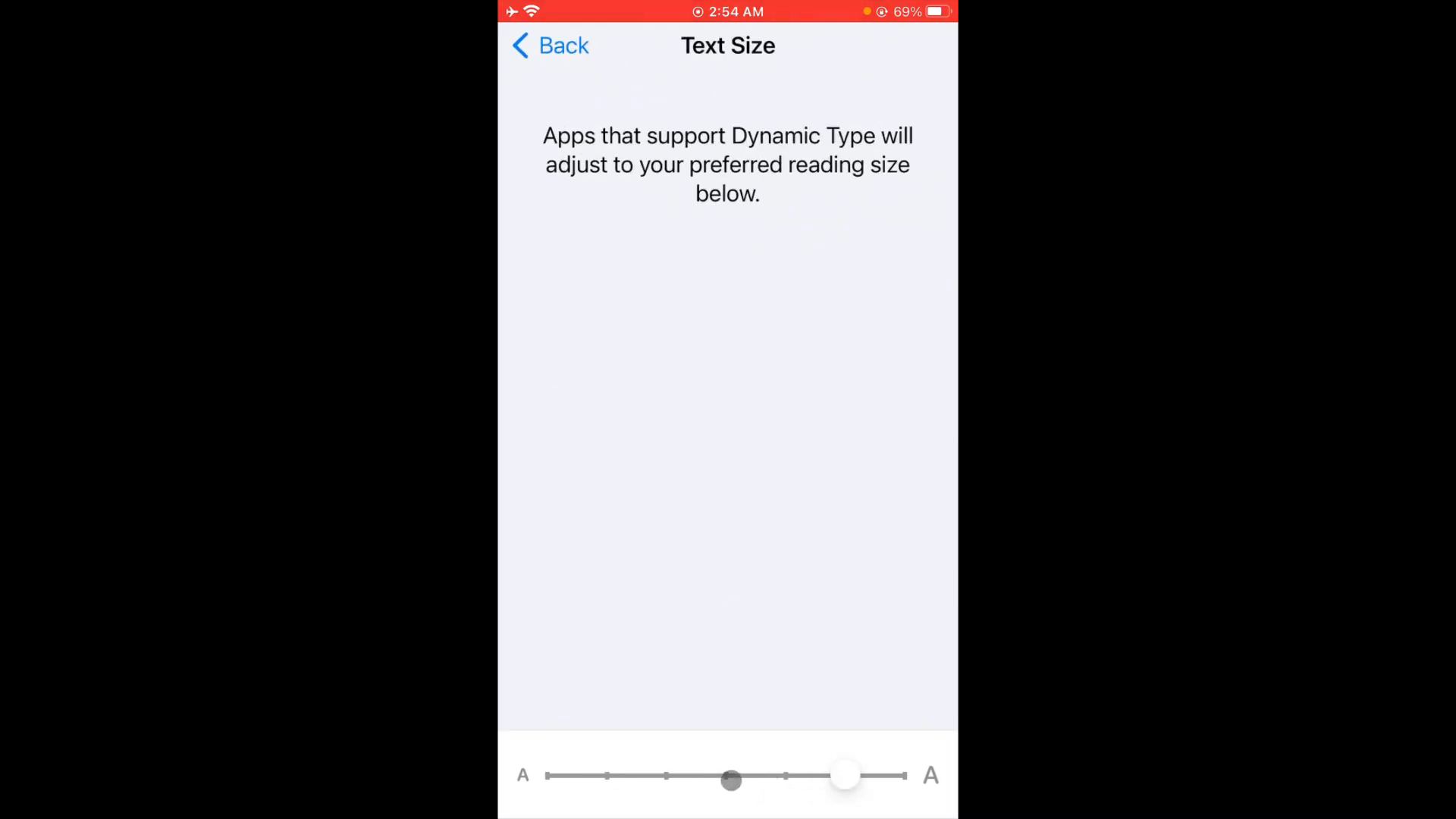
drag(843, 774, 727, 774)
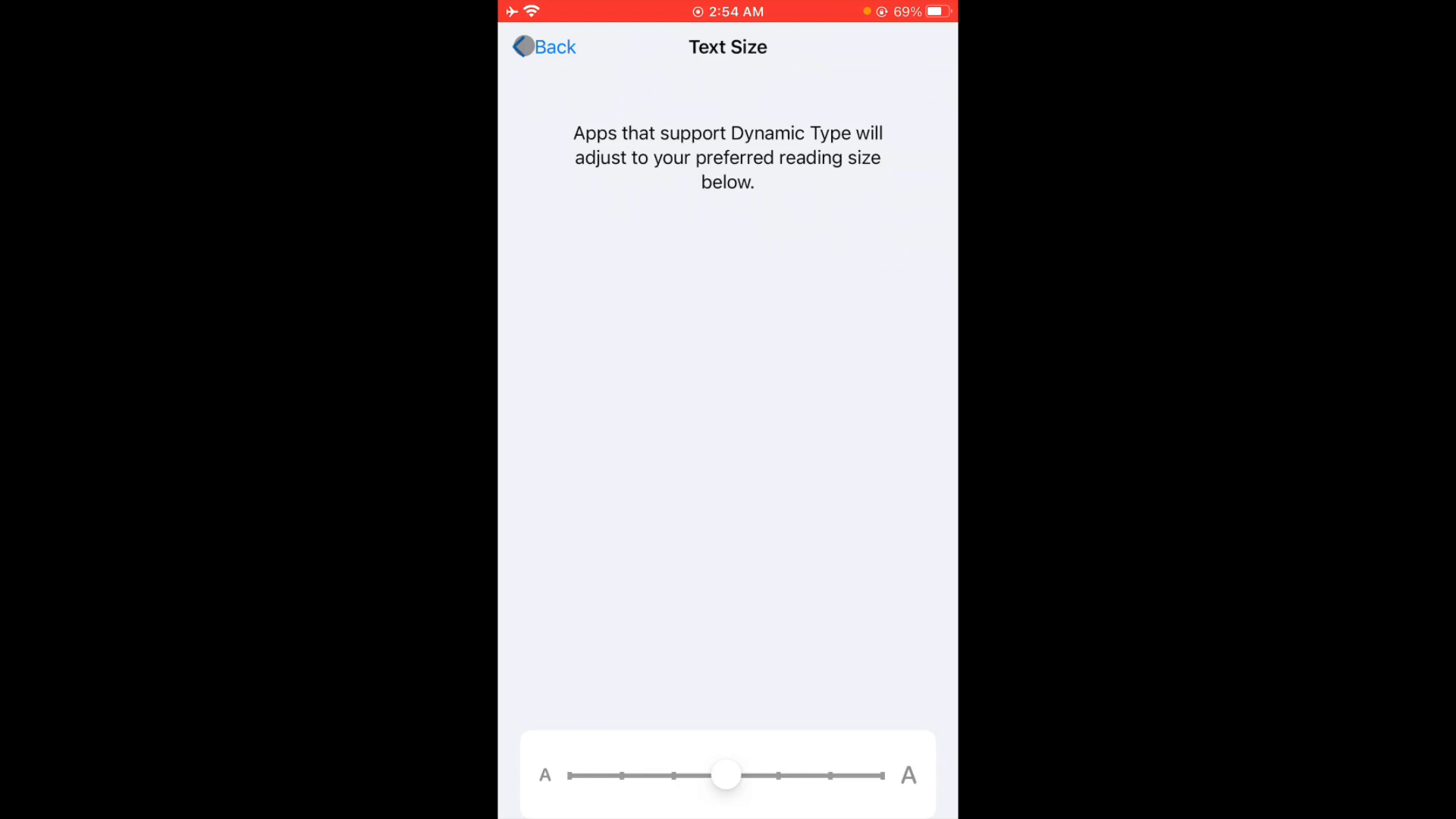
click(550, 46)
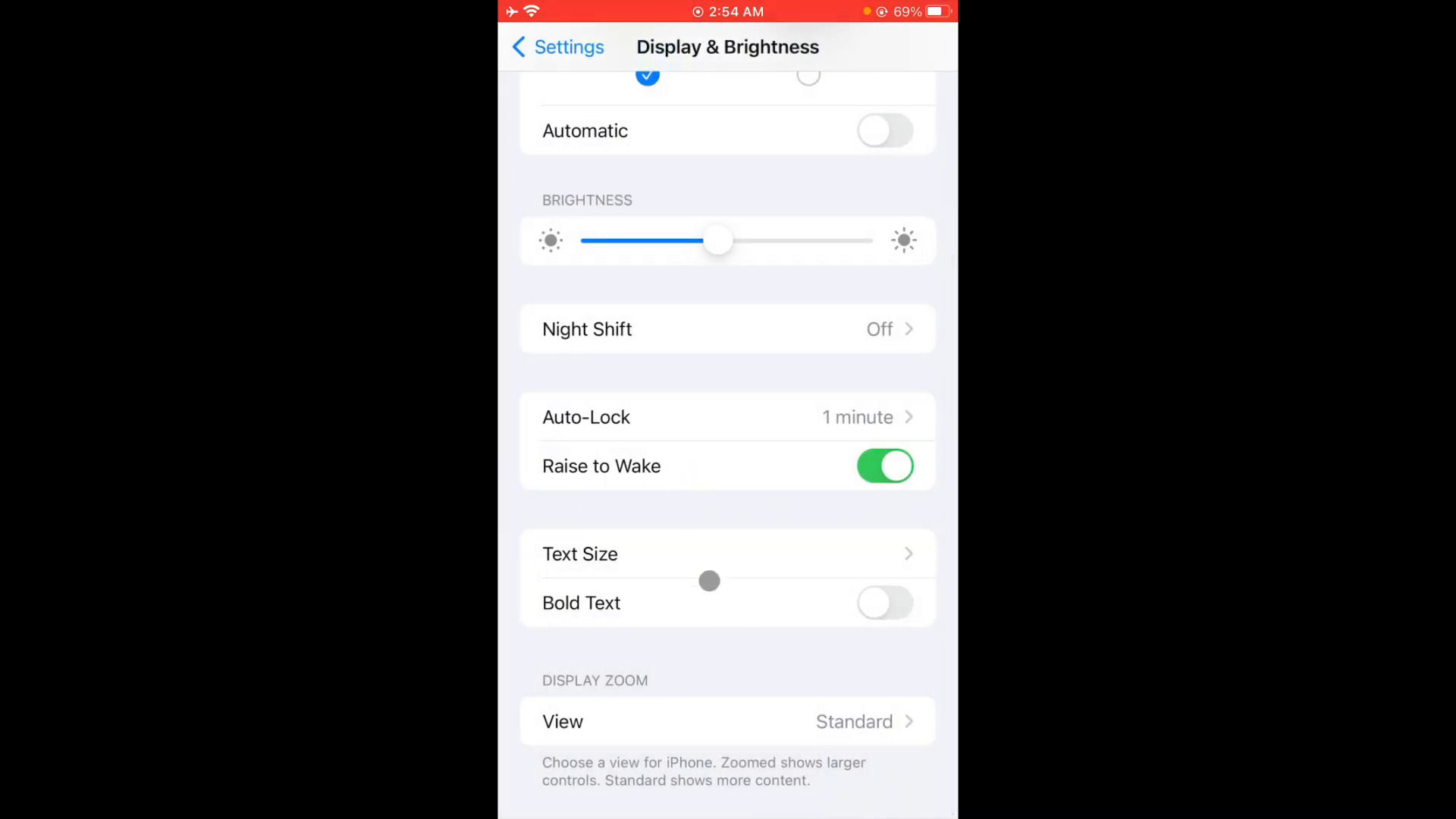
- Switch Bold Text on, then off again, and return to the main Settings list
click(883, 603)
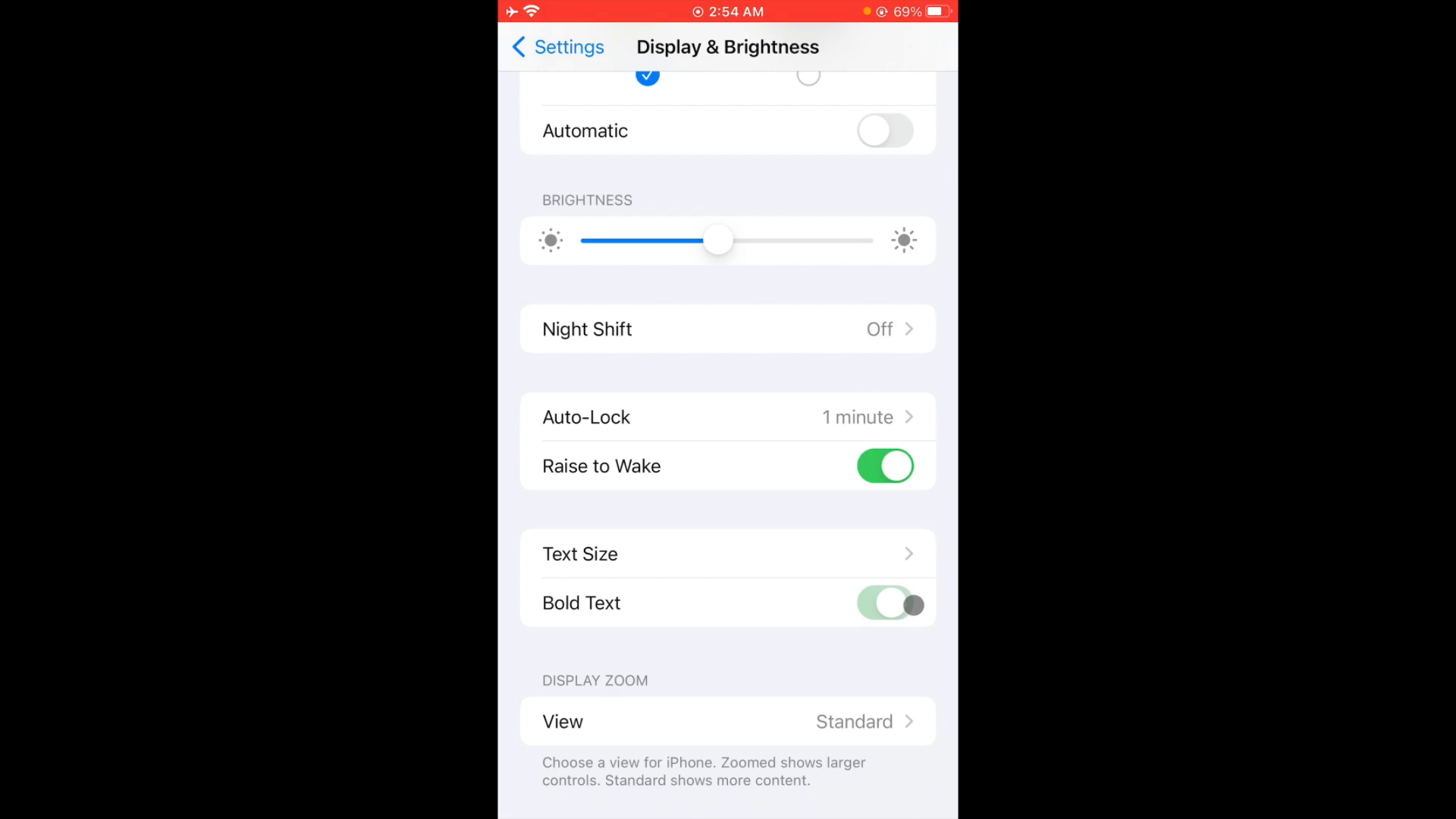
click(884, 604)
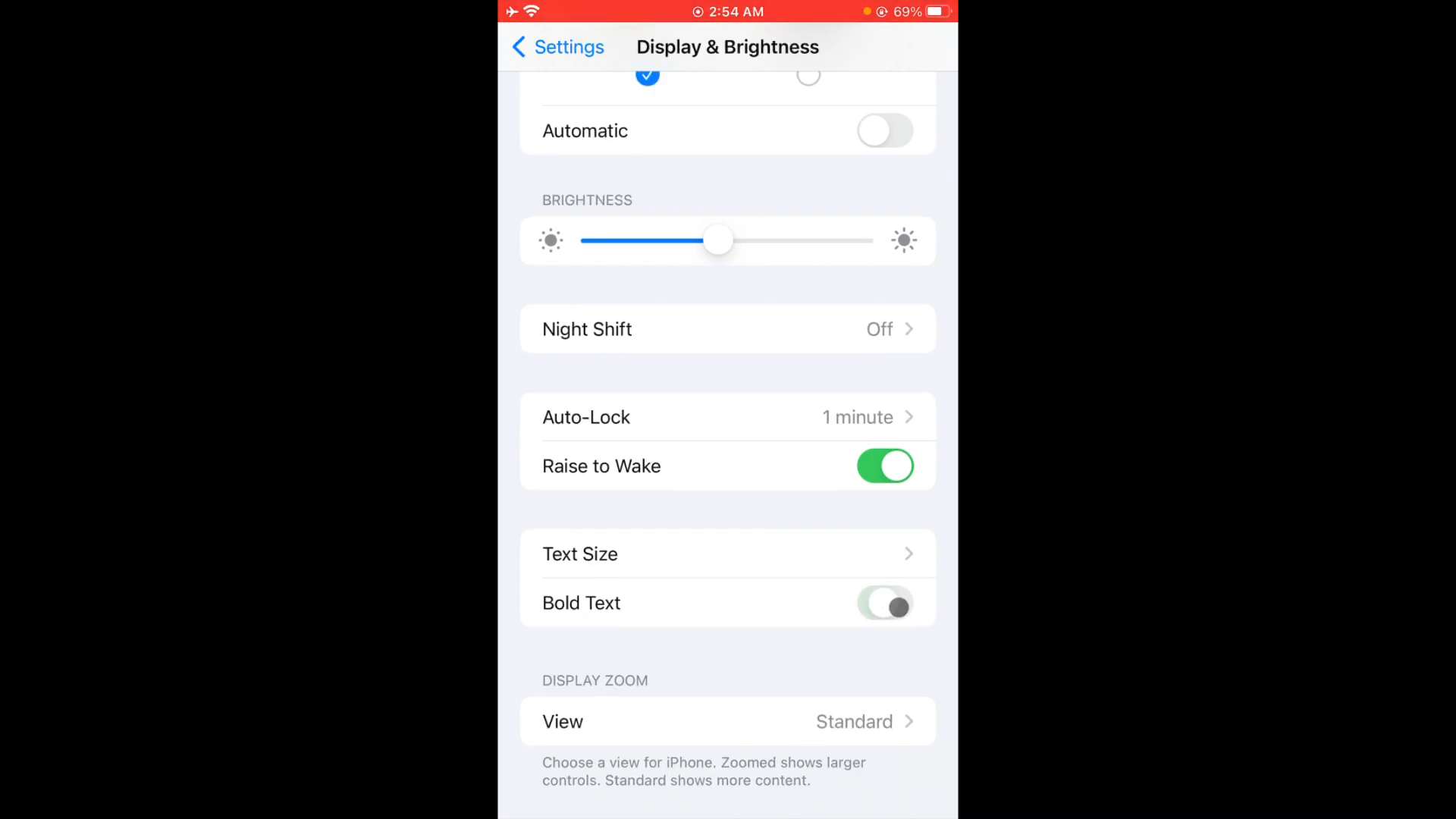
click(885, 604)
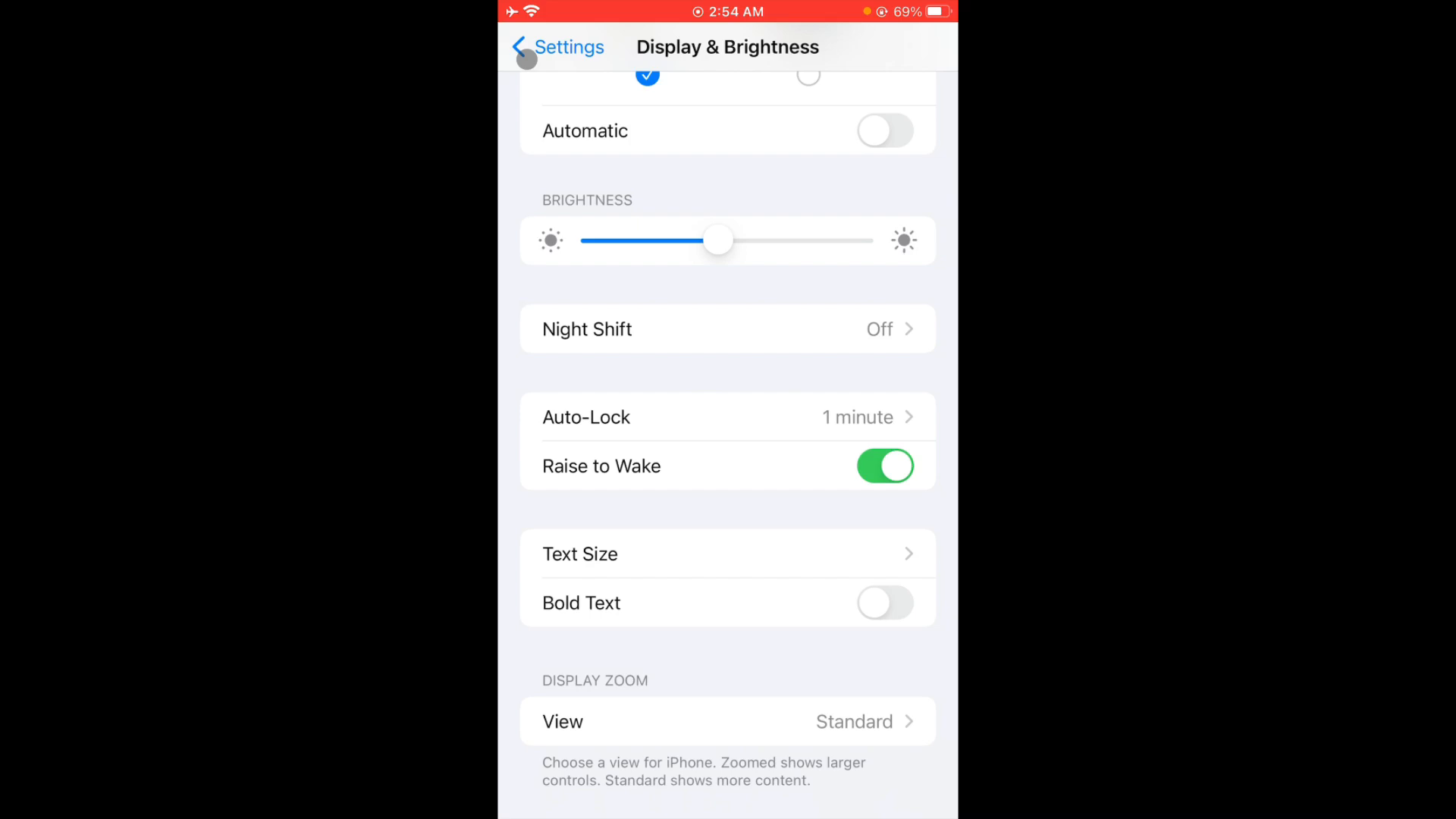
click(549, 47)
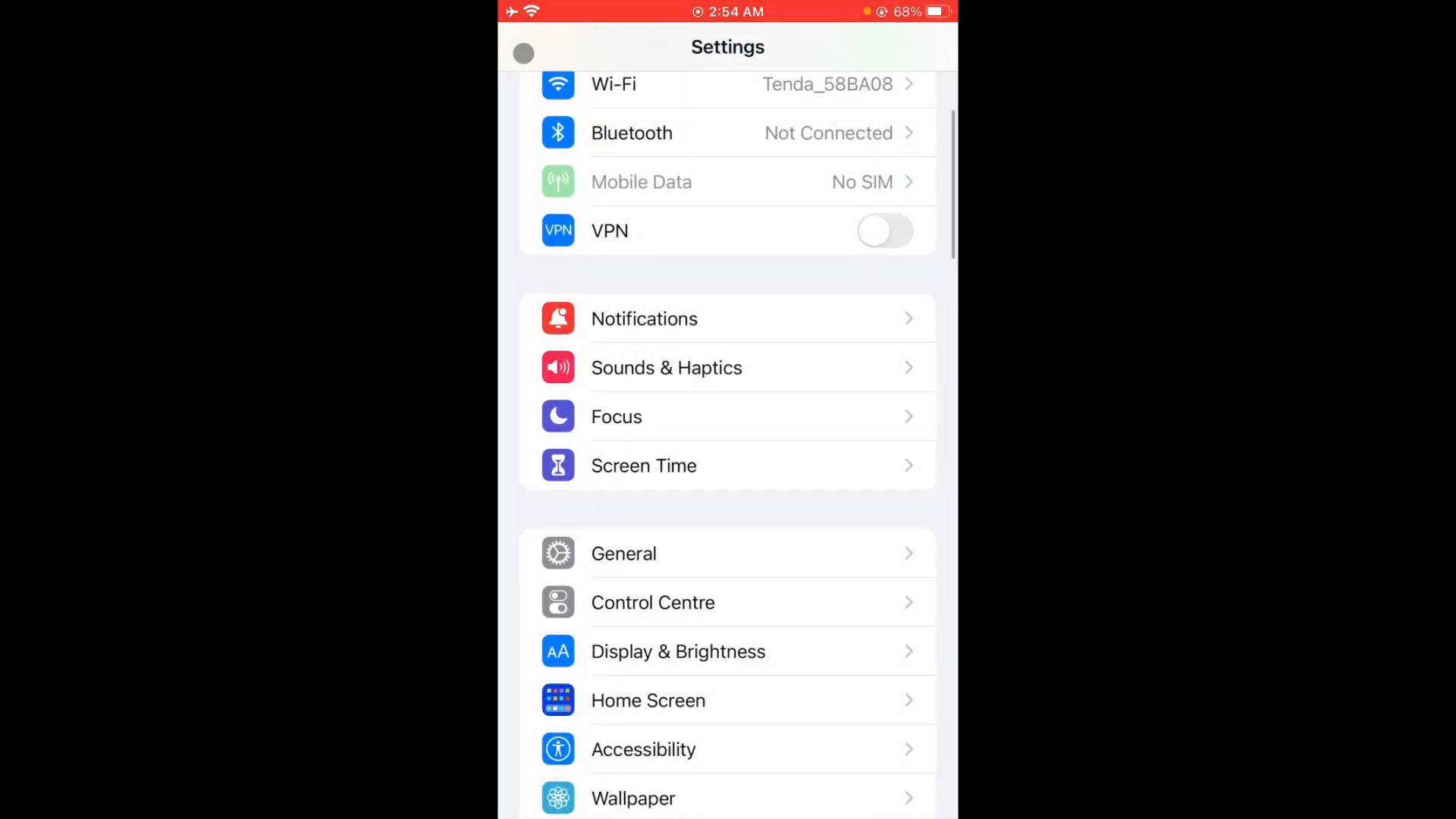
- Type 'fon' in App Store search and pick the 'fonts for iphone' suggestion
scroll(down, 3)
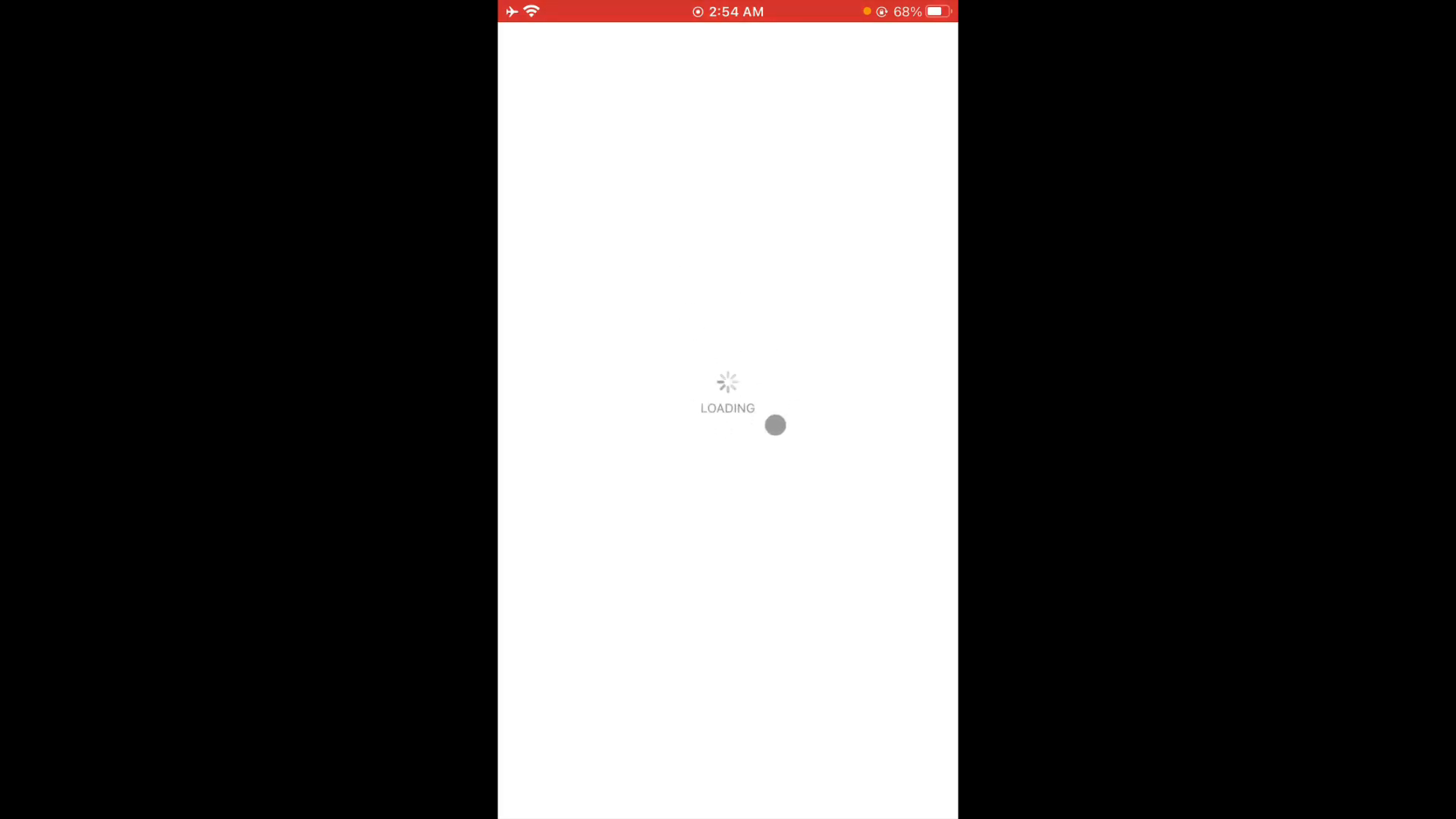
click(688, 52)
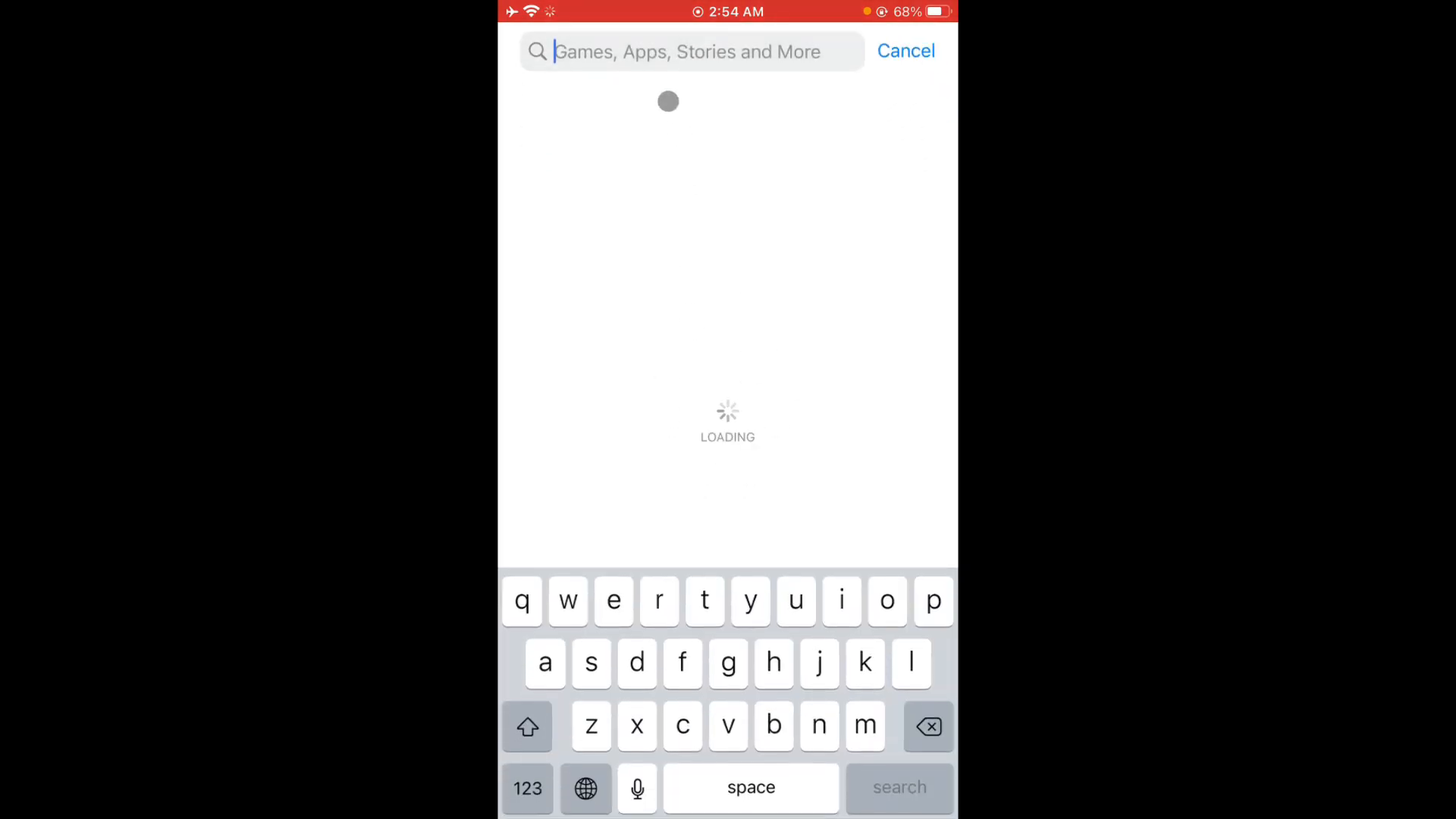
text(fonts)
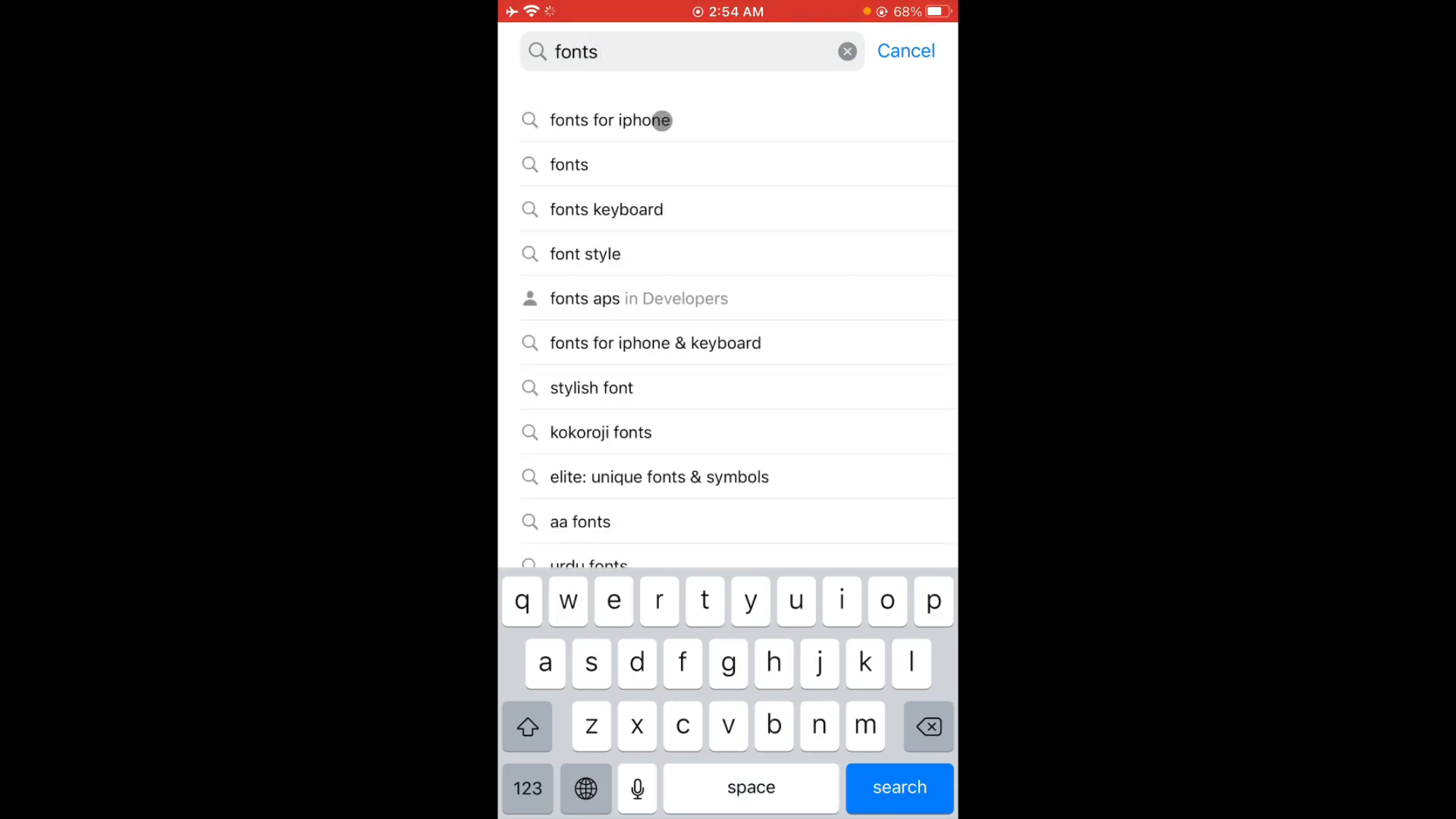
click(611, 120)
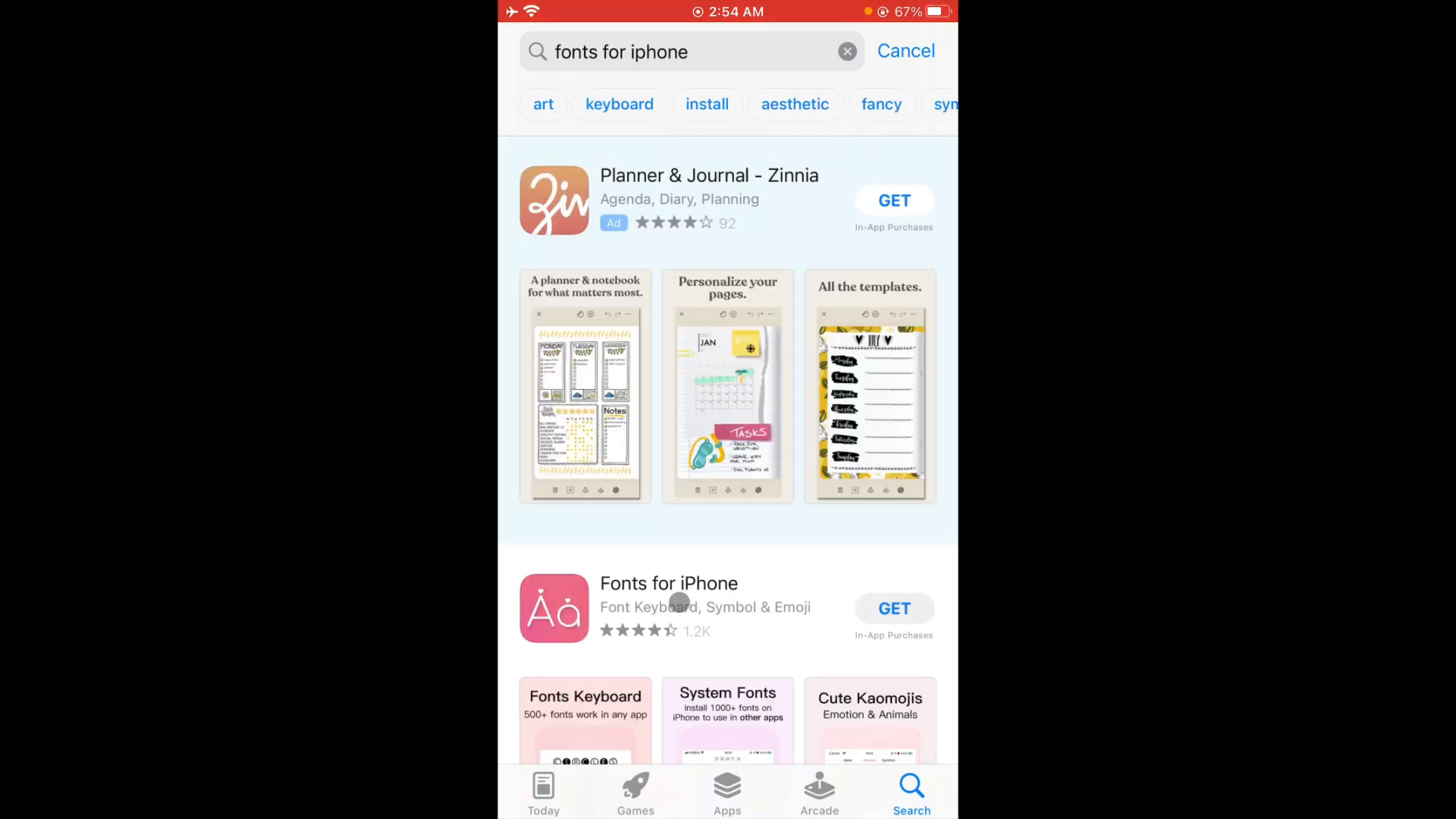
- Open the Fonts for iPhone app page and view its screenshots full-screen, then close them
click(668, 583)
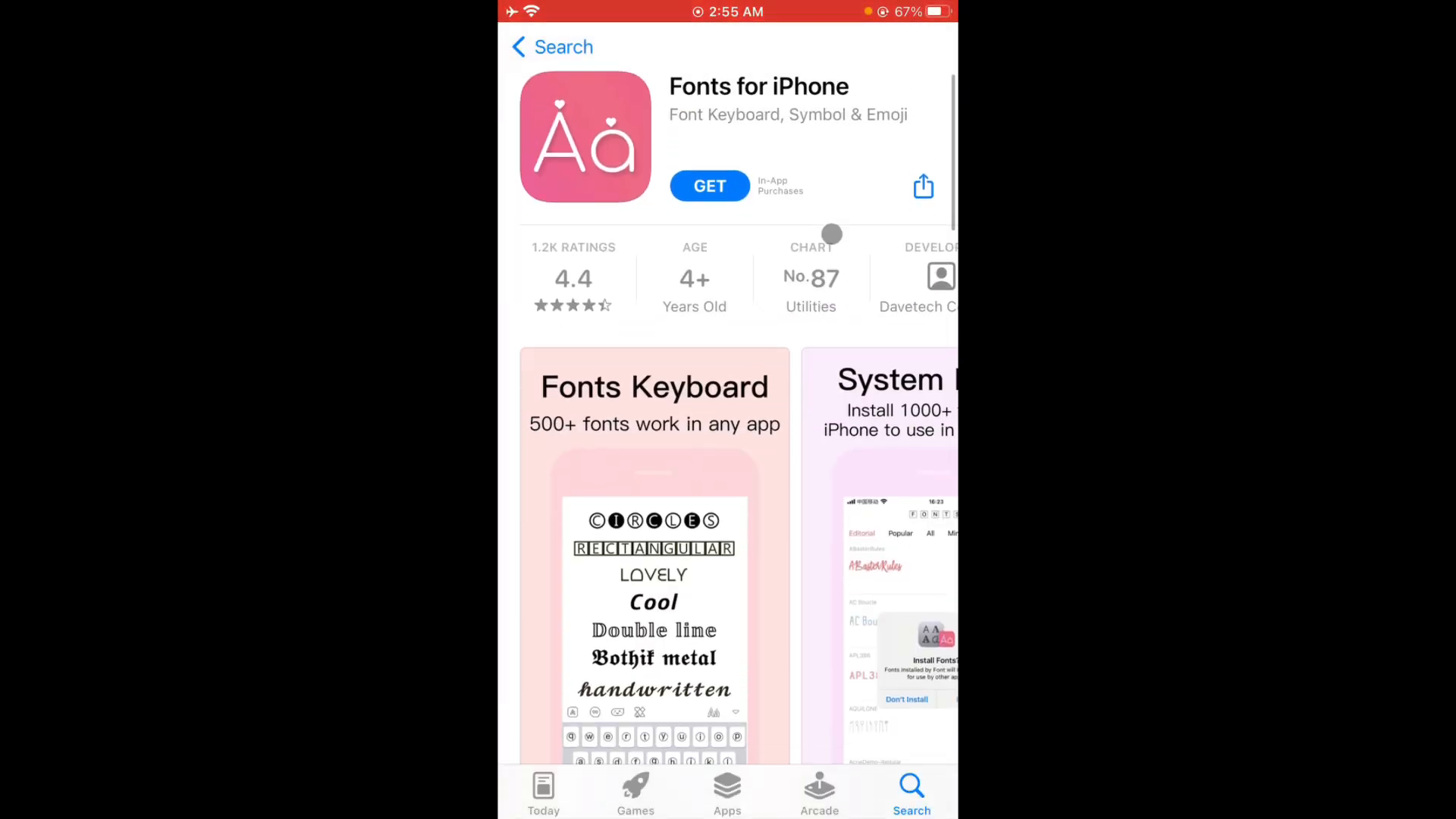
click(709, 185)
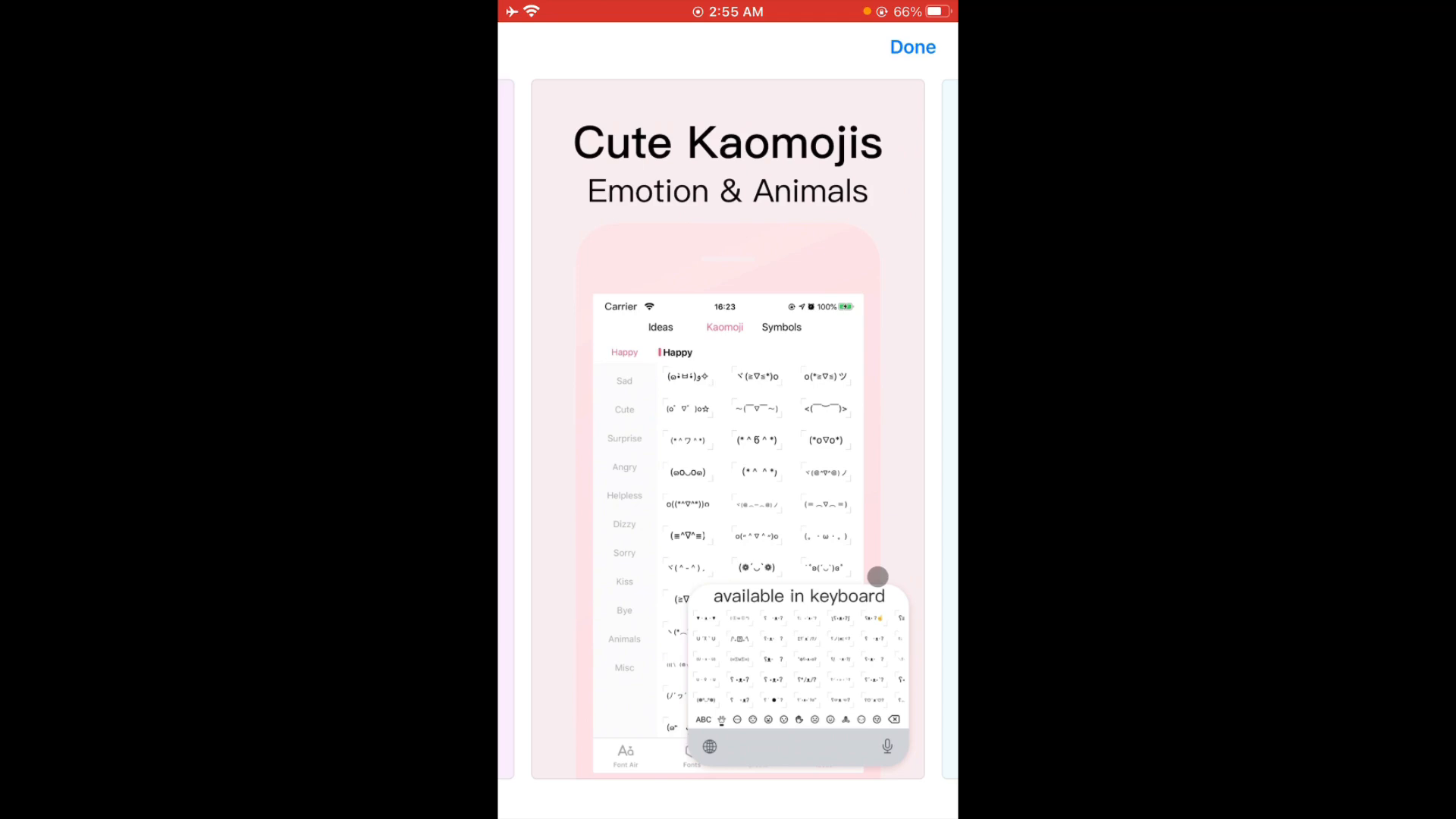
click(913, 47)
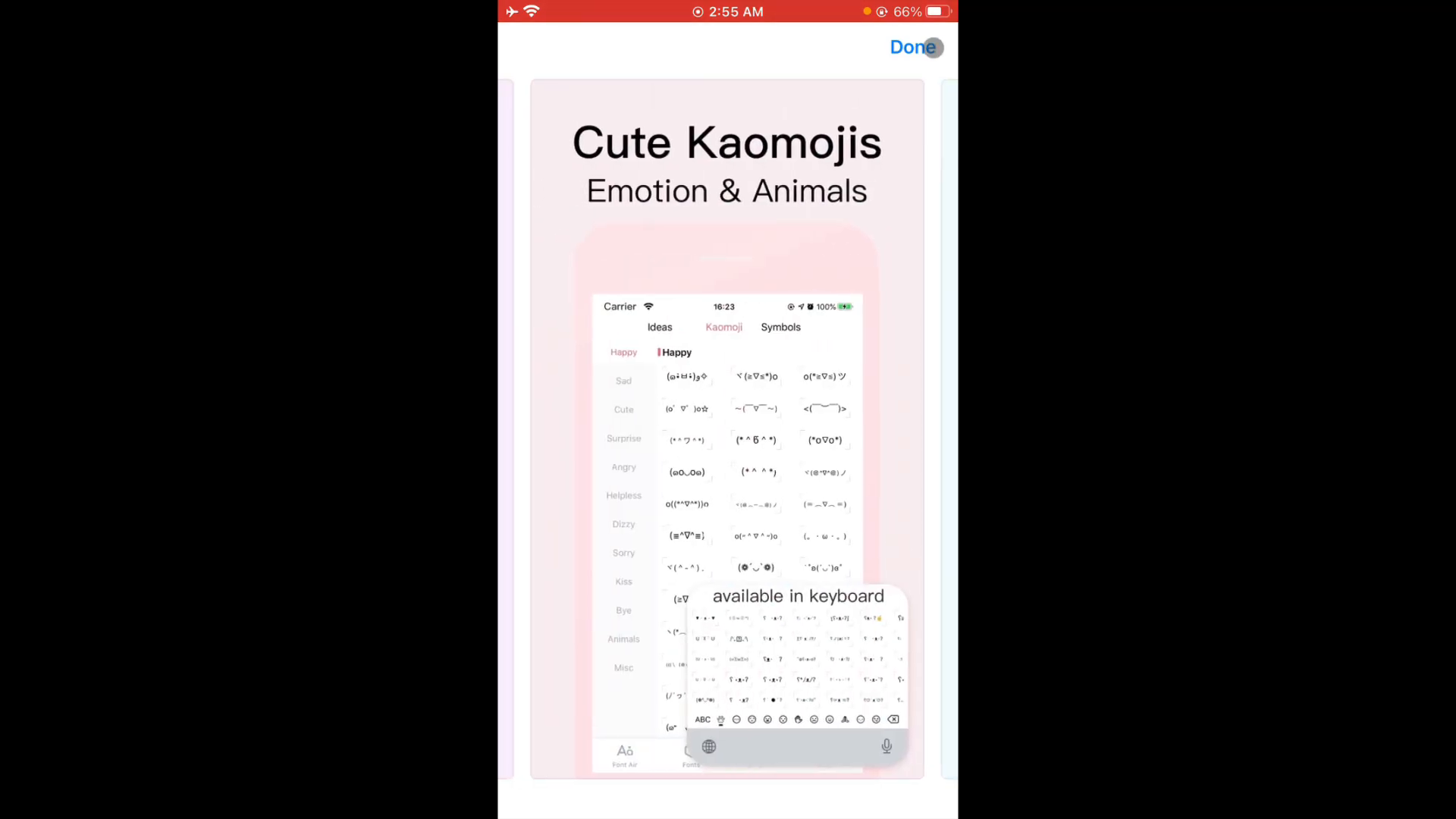
click(914, 46)
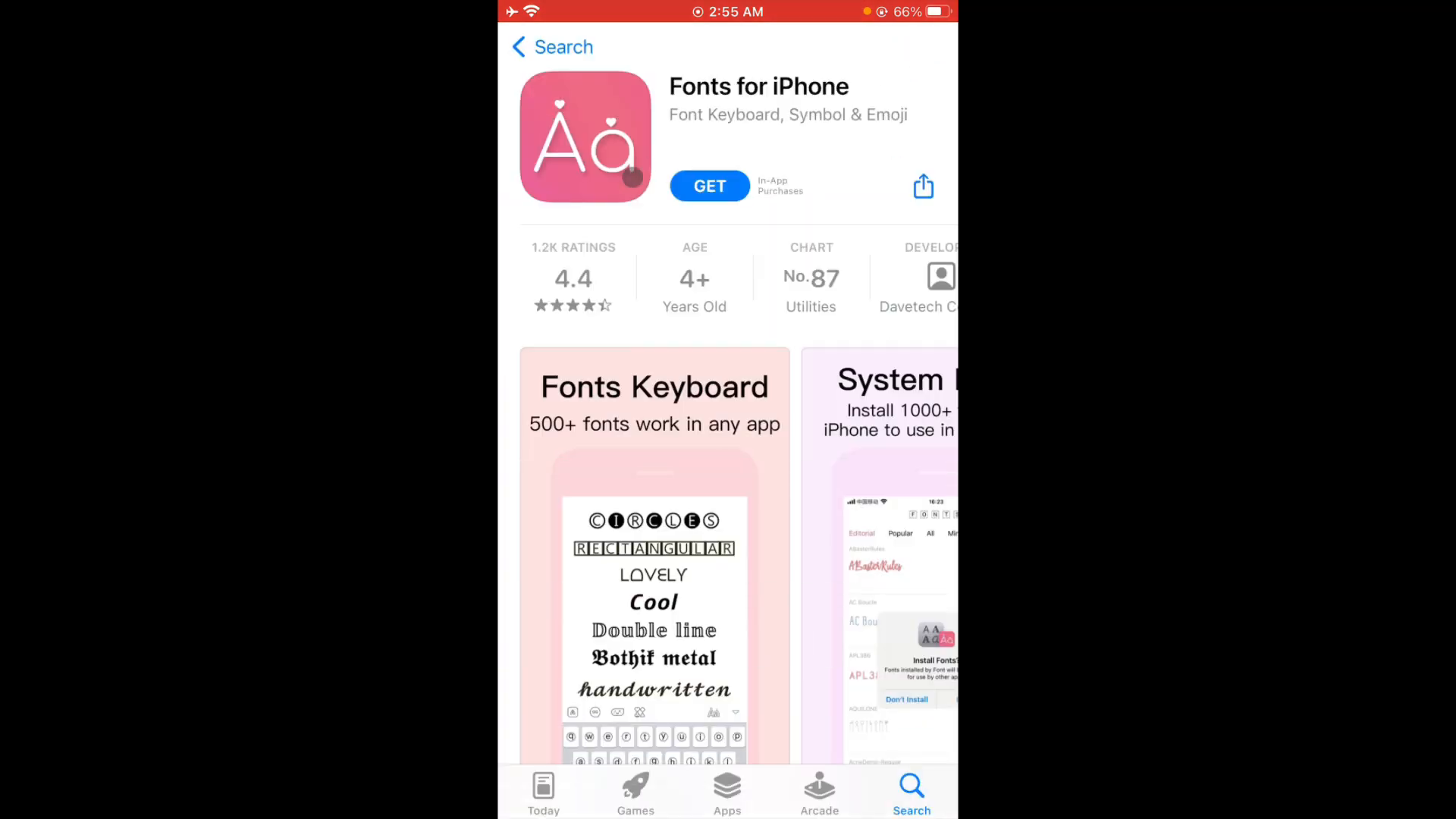